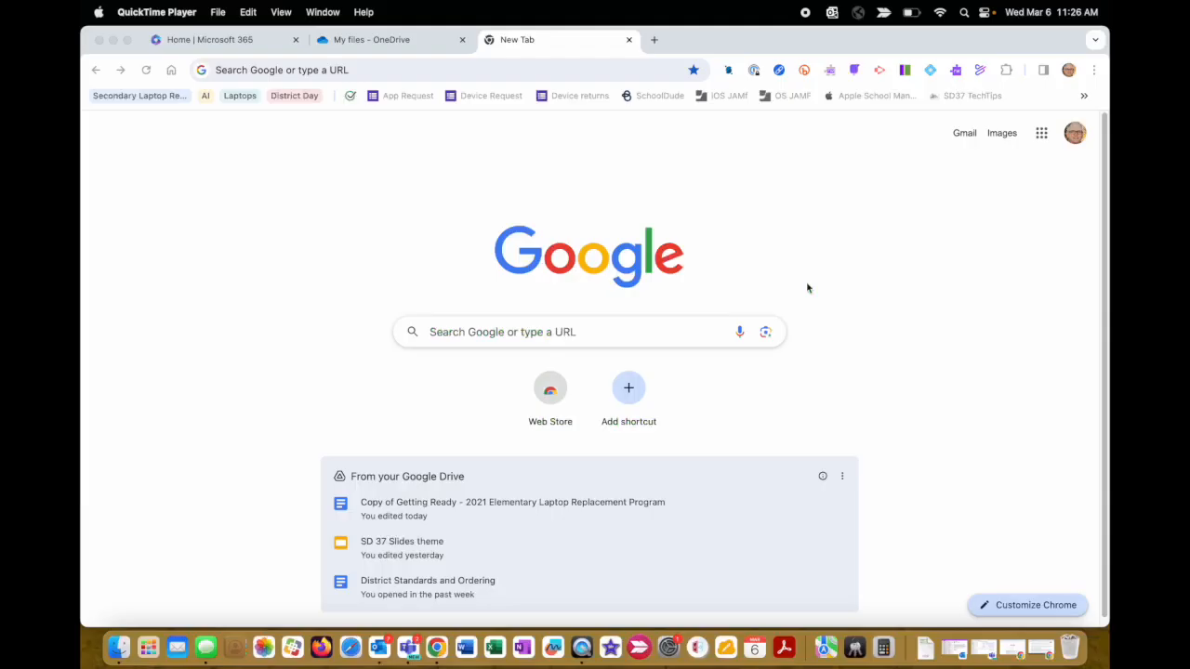
{"action": "mouse_move", "coordinate": [115, 602]}
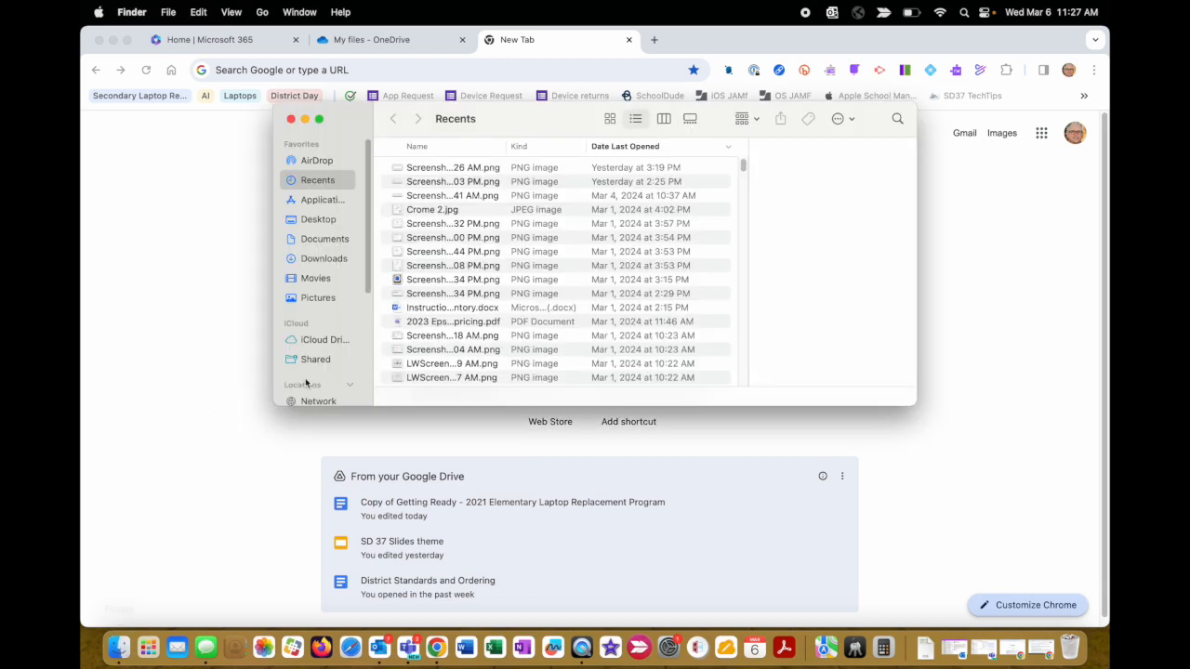
{"action": "mouse_move", "coordinate": [328, 209]}
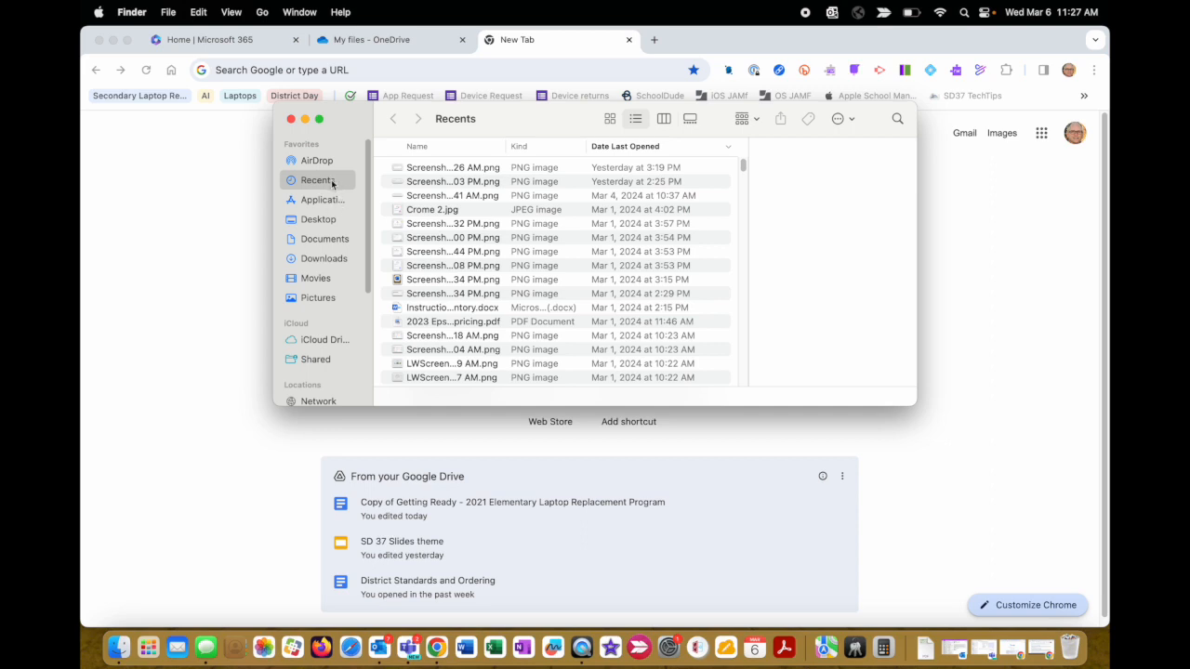
{"action": "mouse_move", "coordinate": [357, 216]}
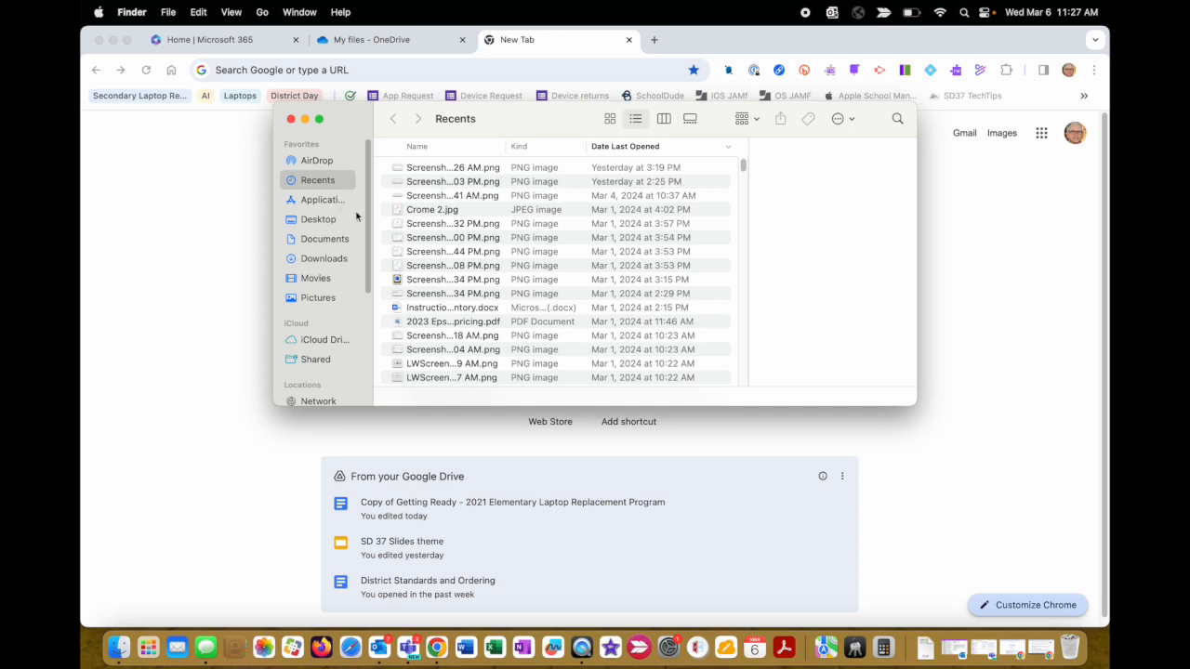
Browse the Desktop, Documents and Downloads folders in Finder, then close the window
{"action": "left_click", "coordinate": [318, 220]}
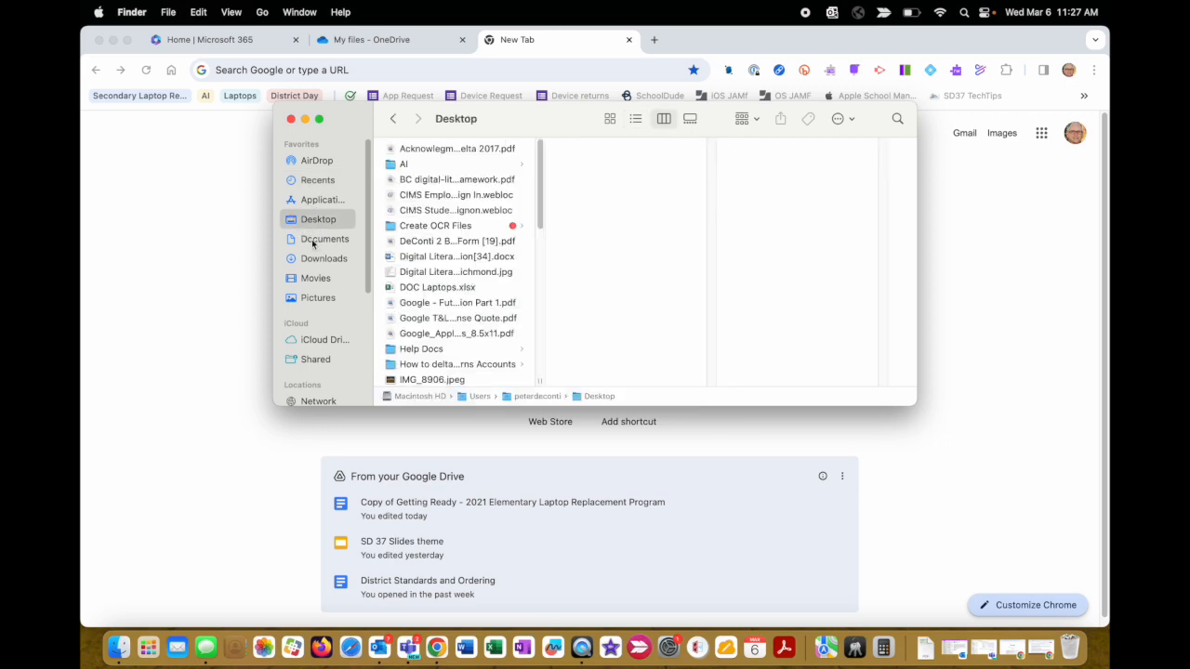
{"action": "left_click", "coordinate": [326, 238]}
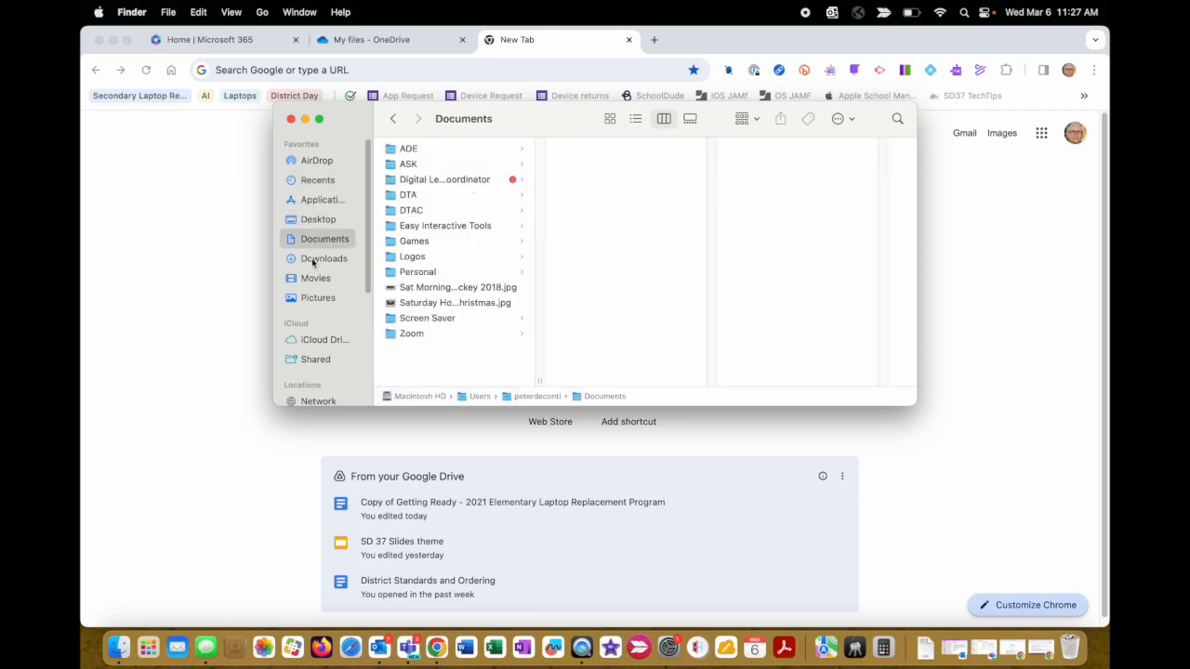
{"action": "left_click", "coordinate": [324, 258]}
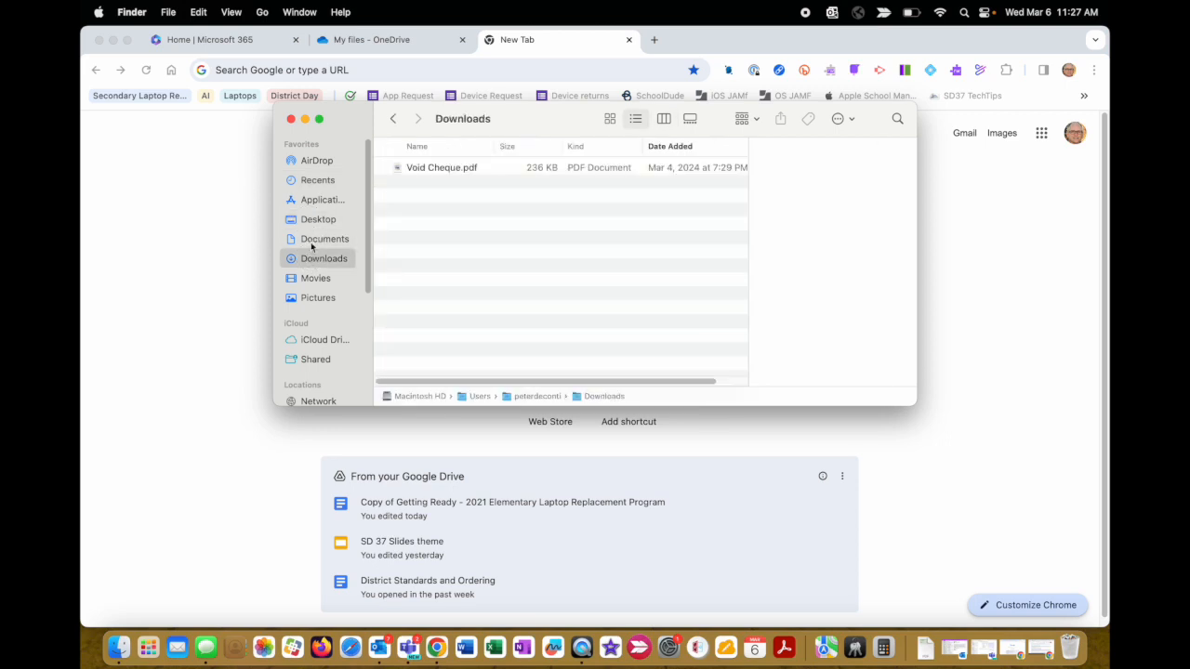
{"action": "mouse_move", "coordinate": [327, 216]}
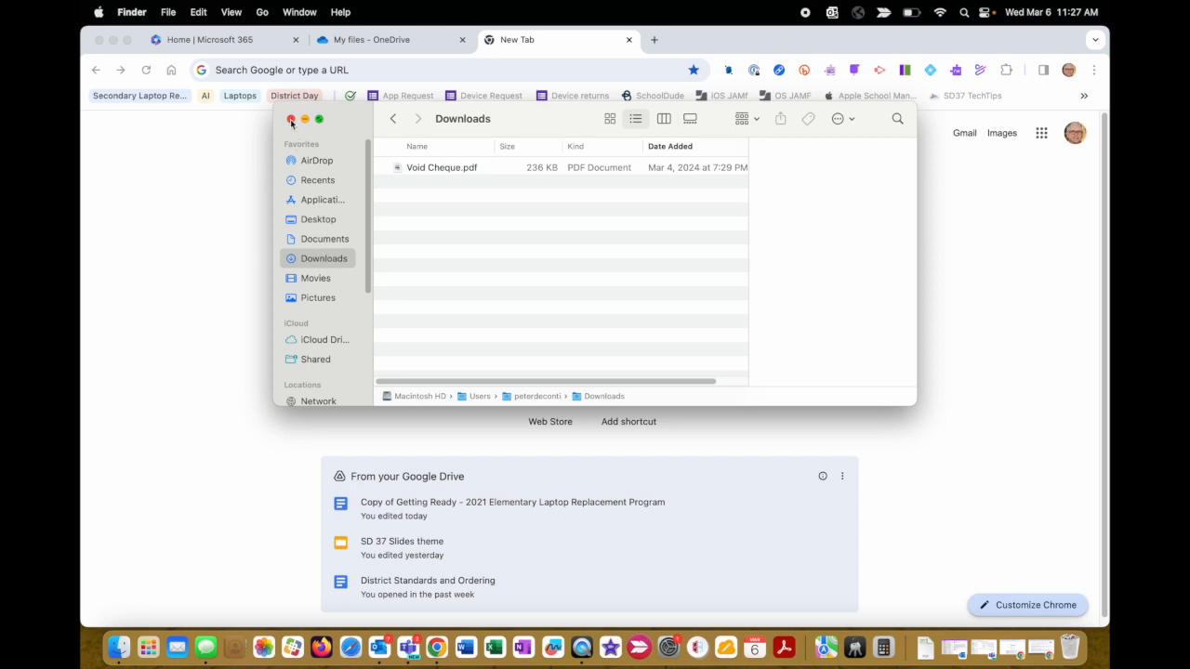
{"action": "left_click", "coordinate": [292, 119]}
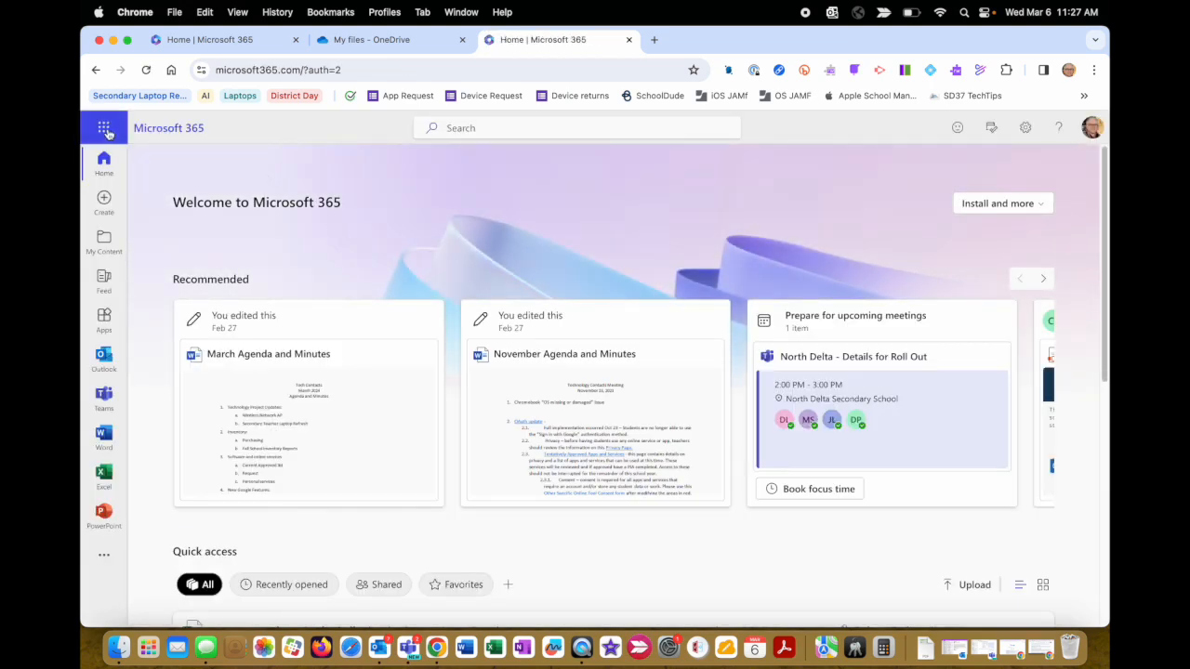
Launch OneDrive from the Microsoft 365 app launcher and show My files
{"action": "left_click", "coordinate": [105, 126]}
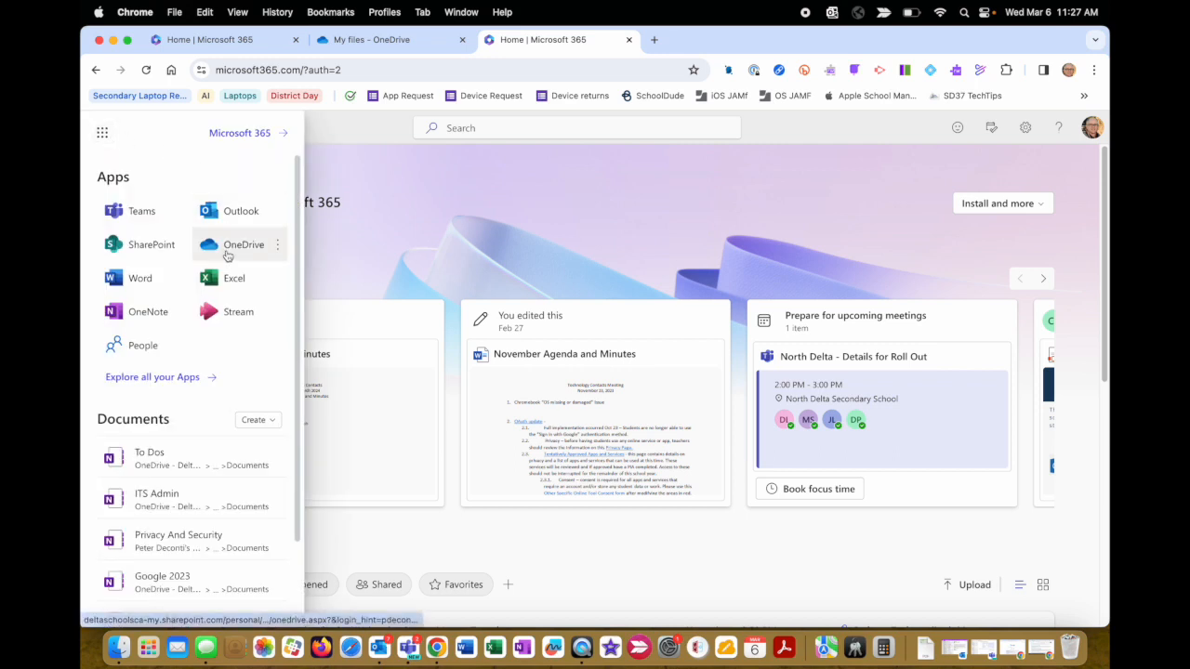
{"action": "left_click", "coordinate": [244, 245]}
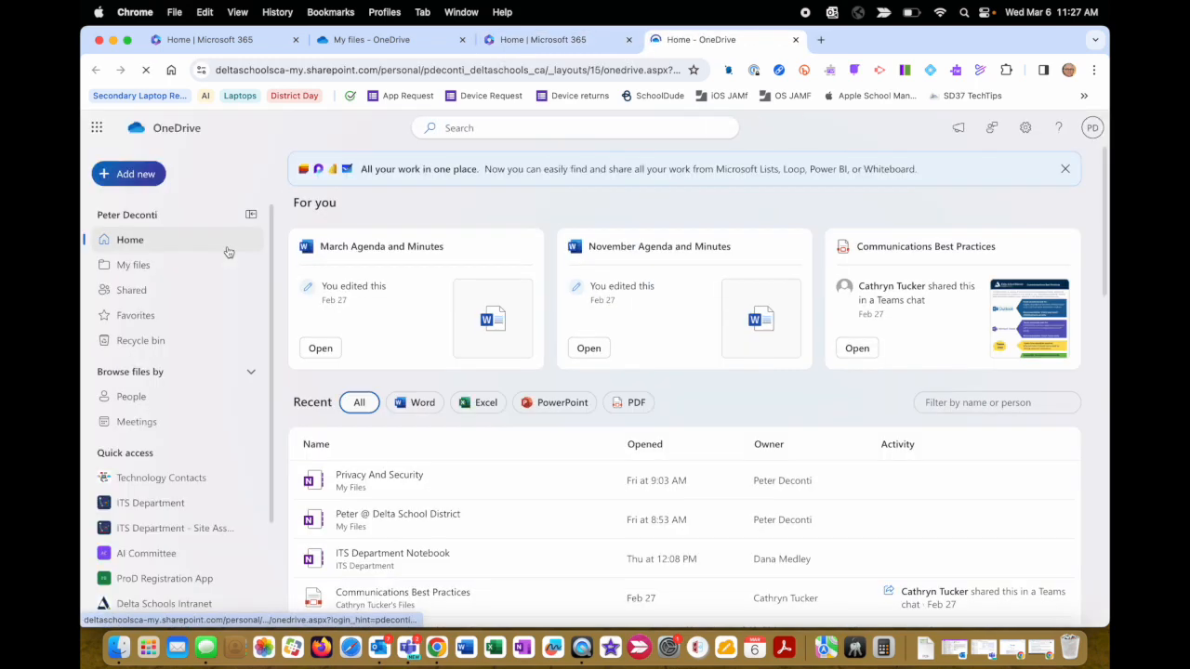
{"action": "left_click", "coordinate": [134, 264]}
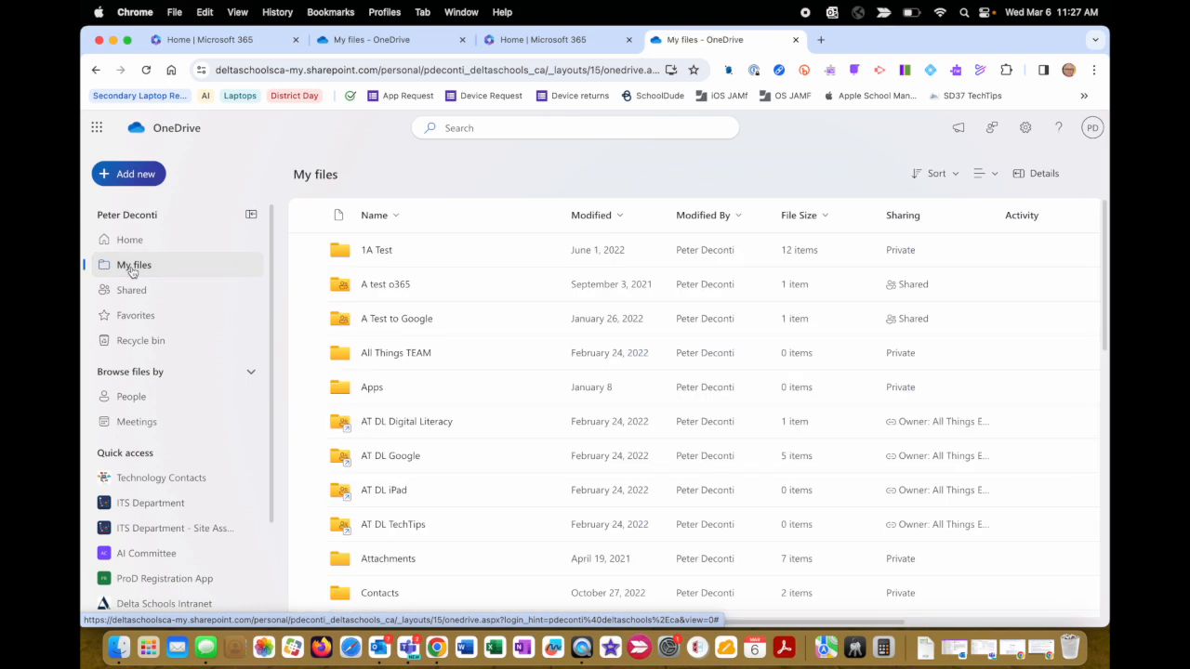
{"action": "mouse_move", "coordinate": [404, 303]}
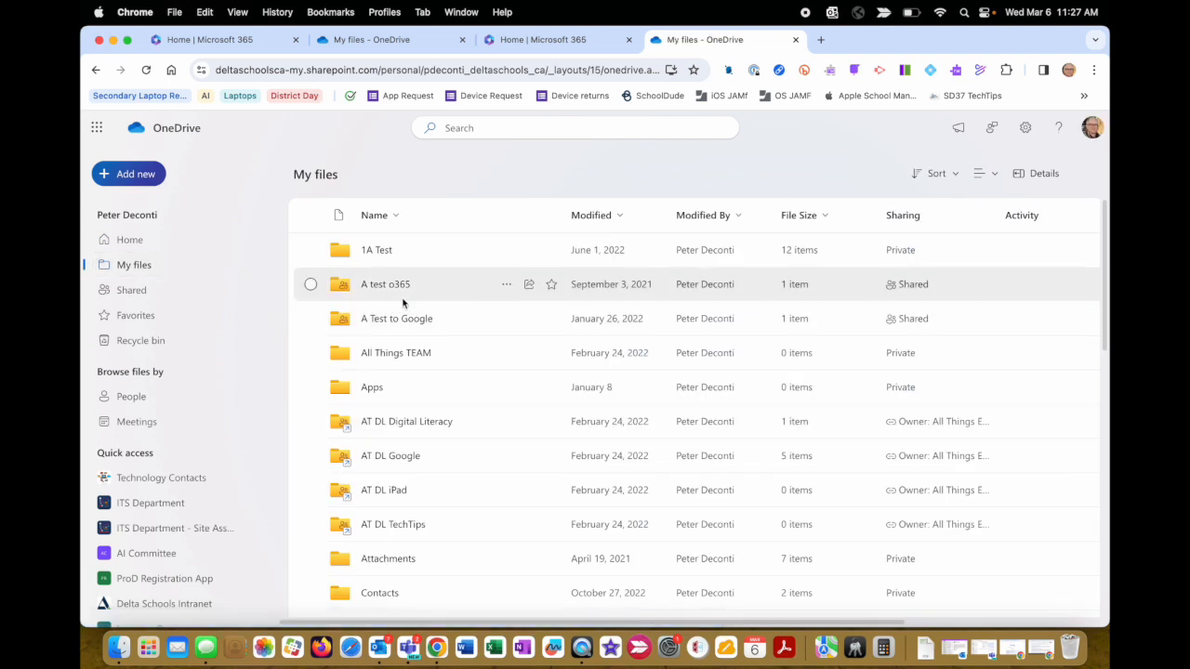
{"action": "mouse_move", "coordinate": [123, 647]}
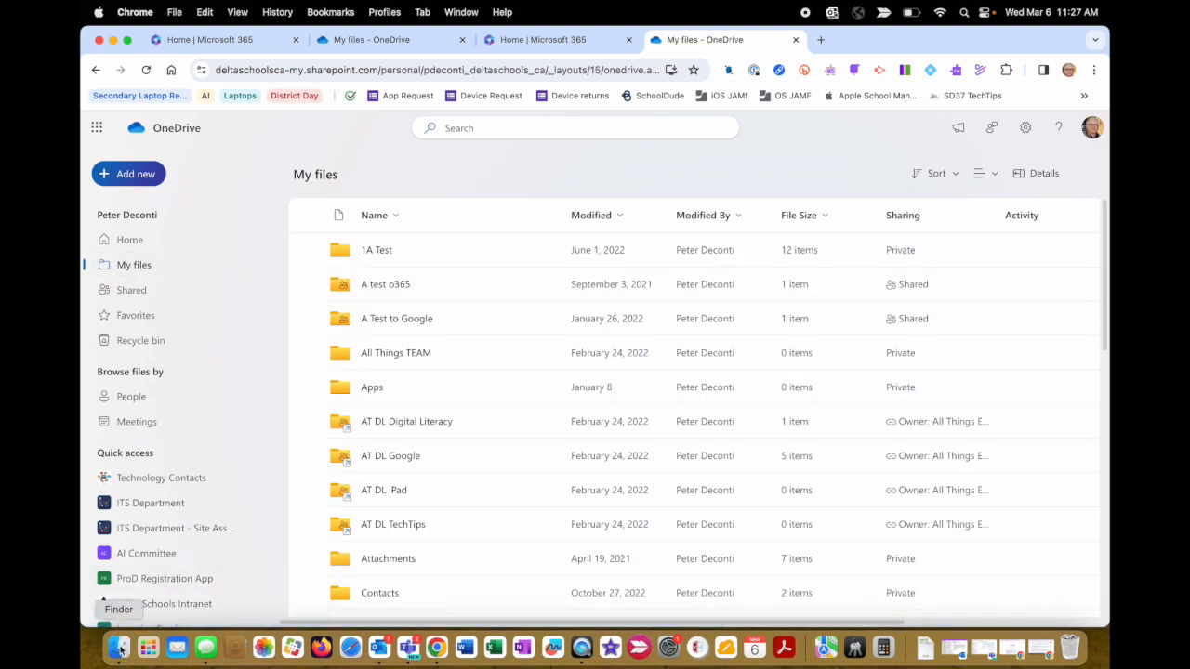
{"action": "left_click", "coordinate": [123, 644]}
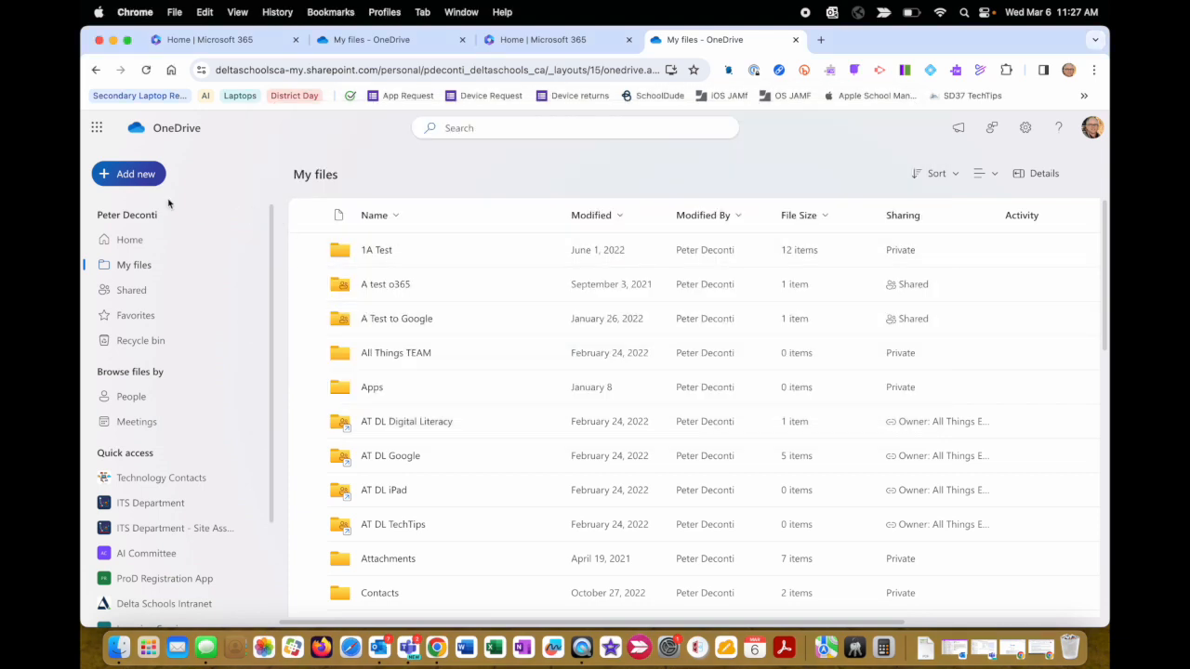
Create a new folder named 'MBA Desktop' in My files, correcting a typo in the name
{"action": "left_click", "coordinate": [128, 174]}
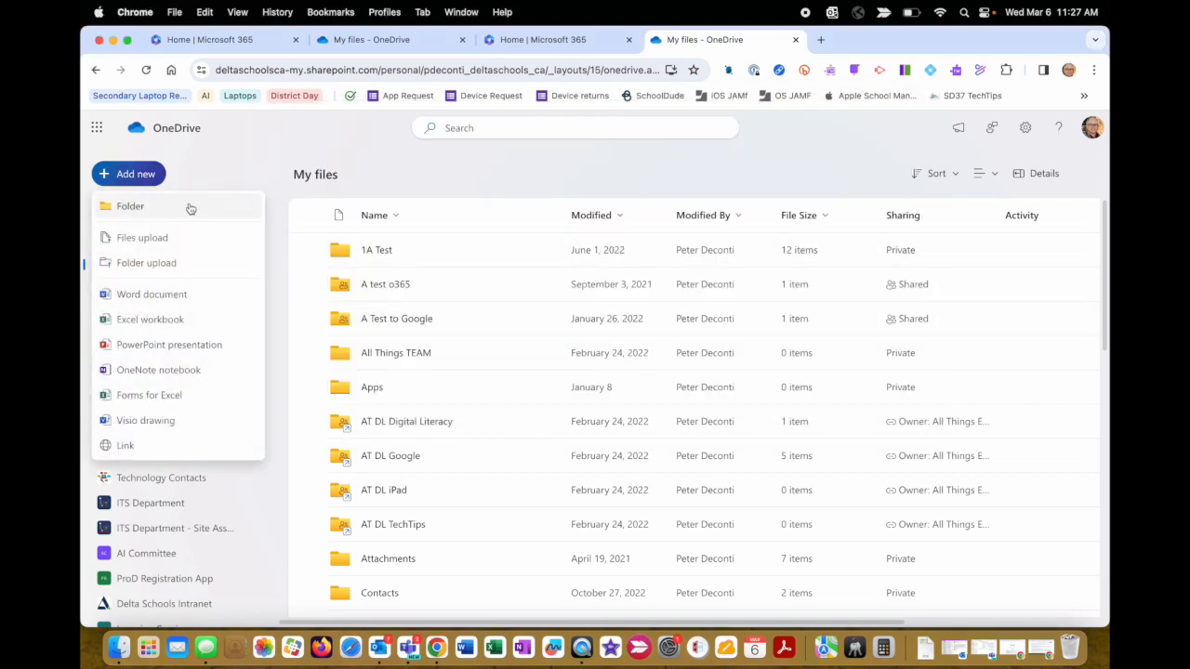
{"action": "left_click", "coordinate": [130, 204]}
{"action": "type", "text": "MBA Desktio"}
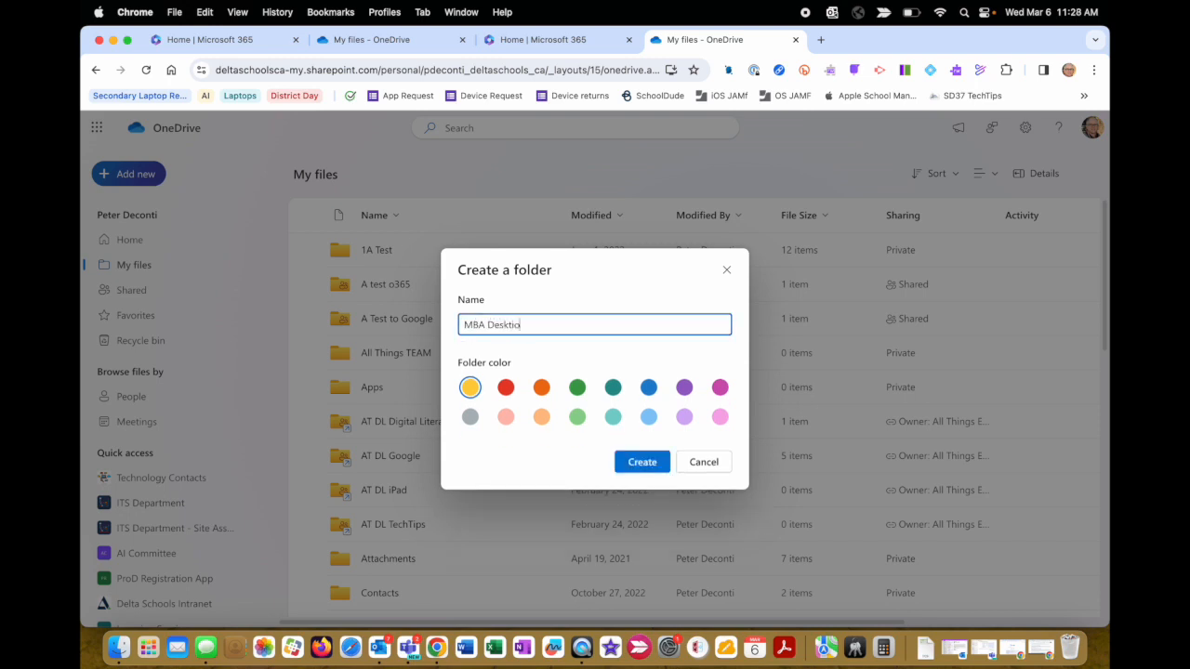
{"action": "key", "text": "Backspace"}
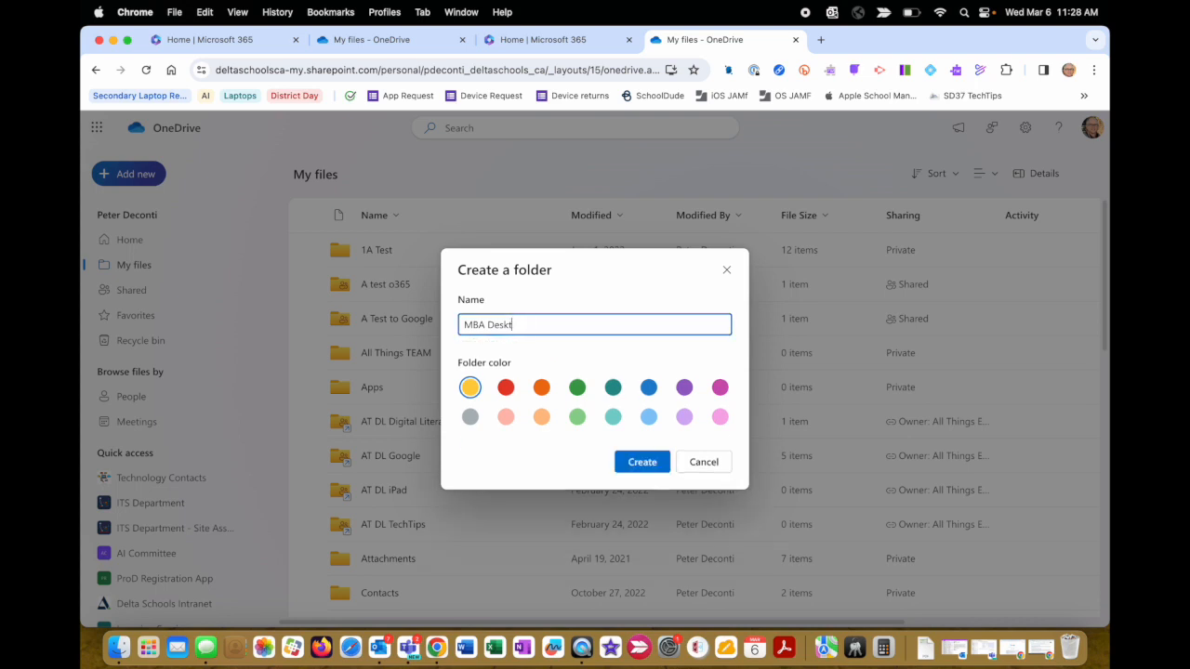
{"action": "left_click", "coordinate": [641, 461]}
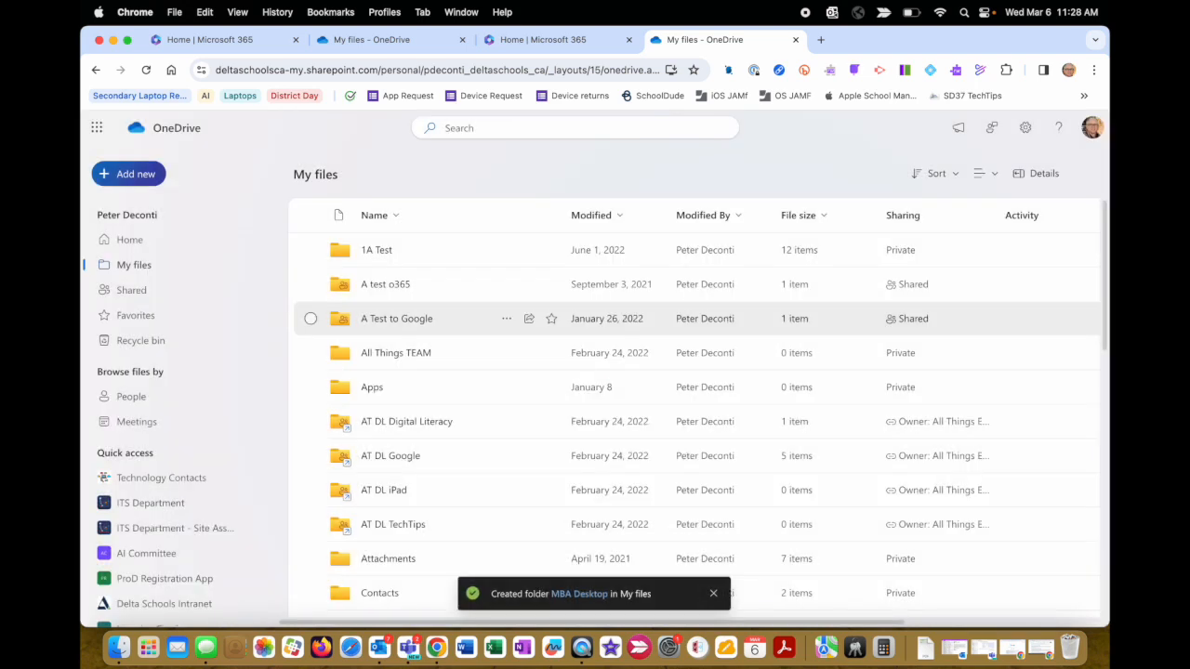
Create a second folder named 'MBA Documents' in My files
{"action": "left_click", "coordinate": [128, 175]}
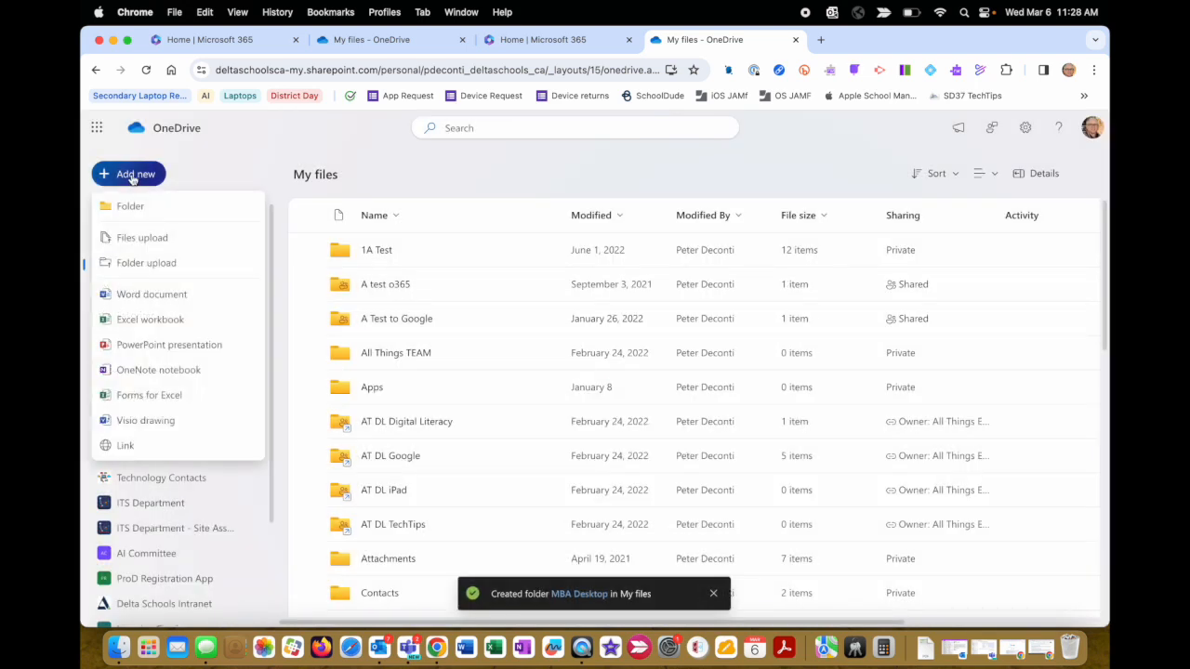
{"action": "mouse_move", "coordinate": [130, 204]}
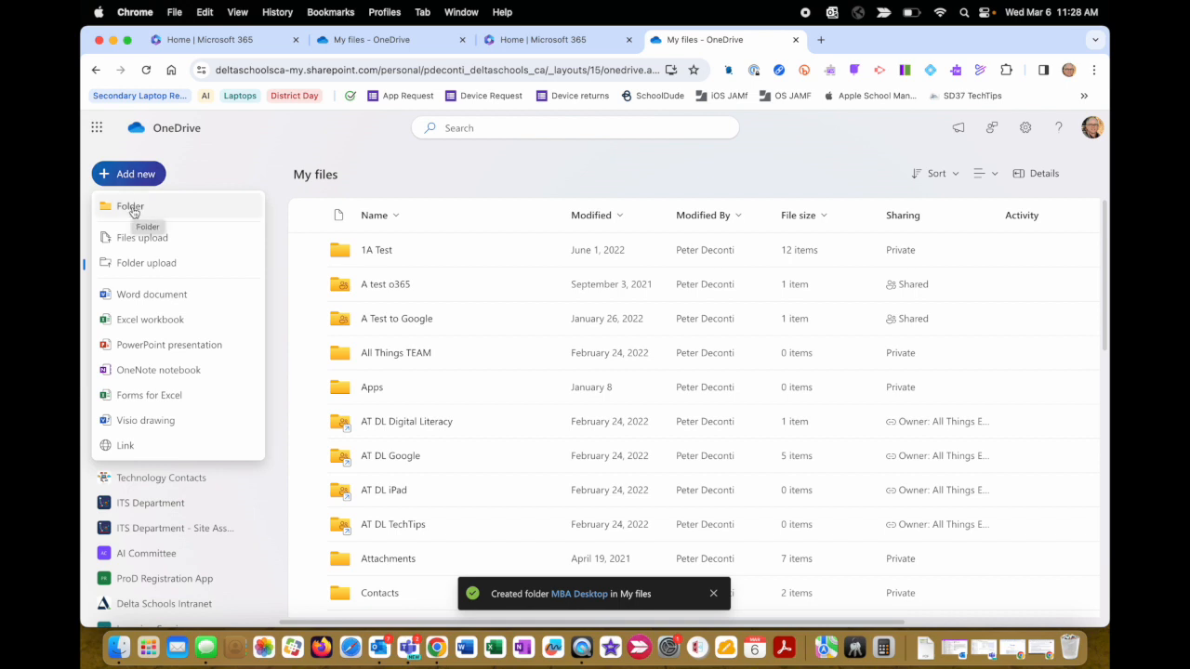
{"action": "left_click", "coordinate": [128, 204]}
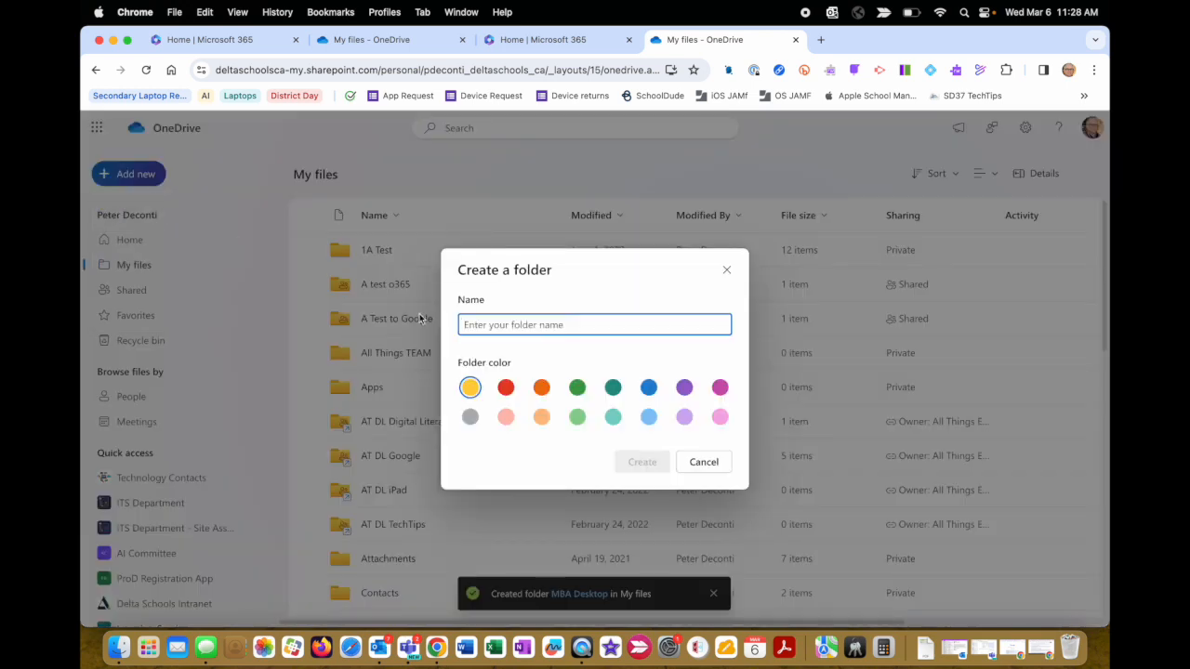
{"action": "type", "text": "MBA"}
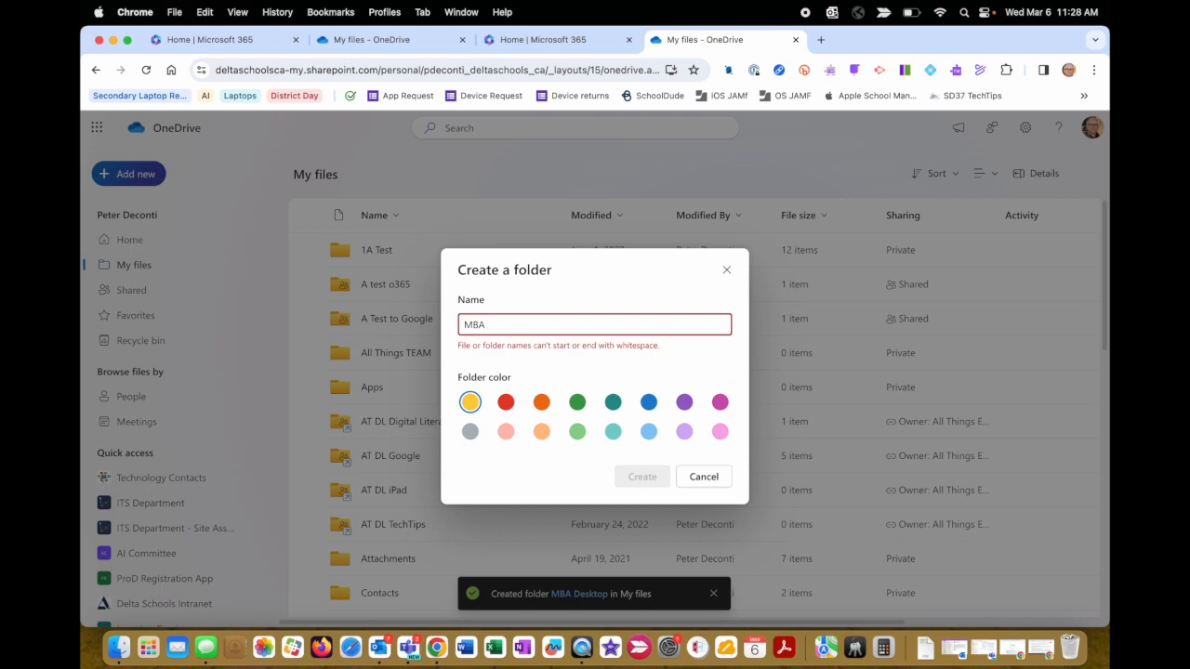
{"action": "type", "text": "Document"}
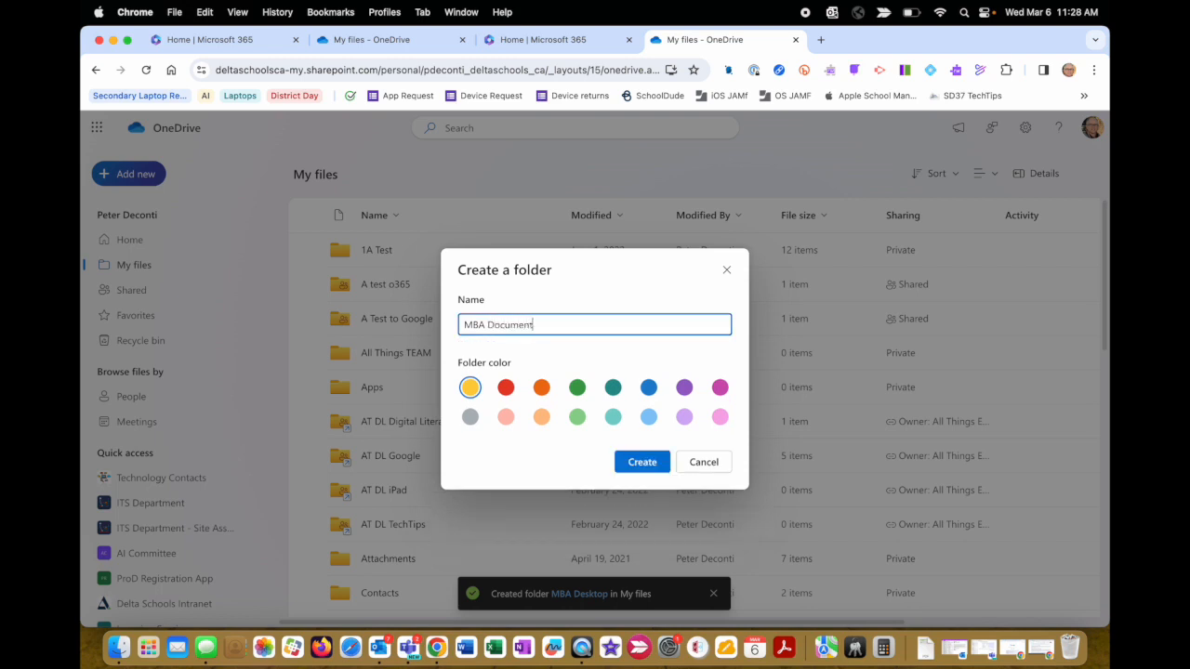
{"action": "left_click", "coordinate": [642, 461]}
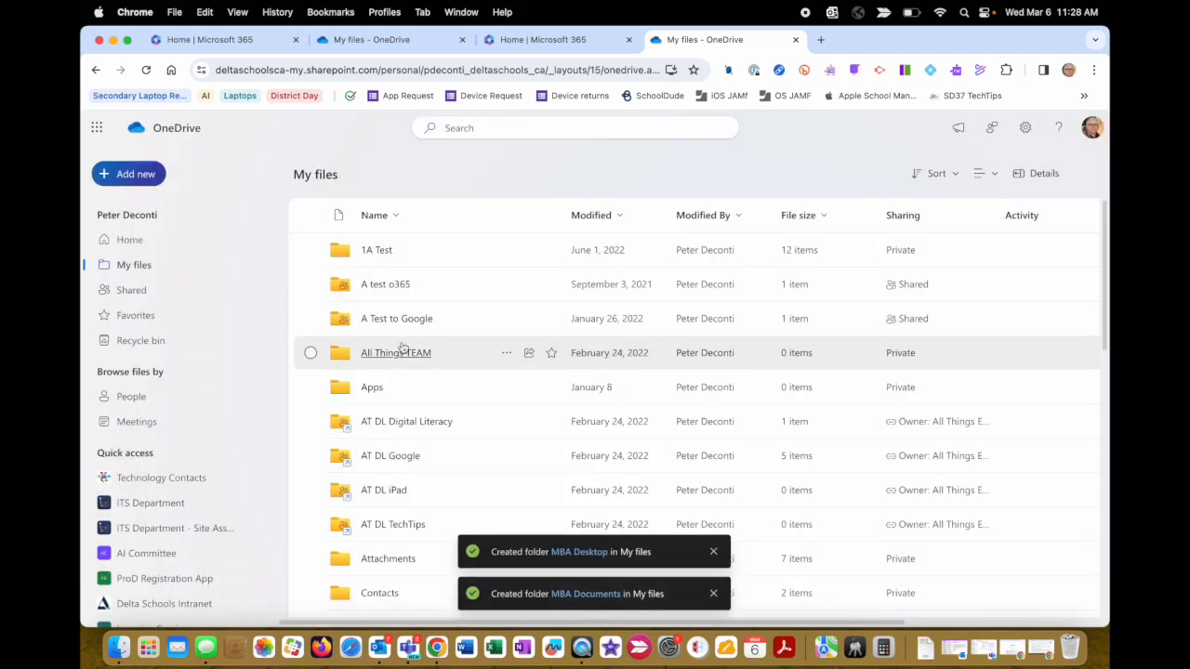
Create a third folder named 'MBA Downloads' in My files
{"action": "left_click", "coordinate": [134, 175]}
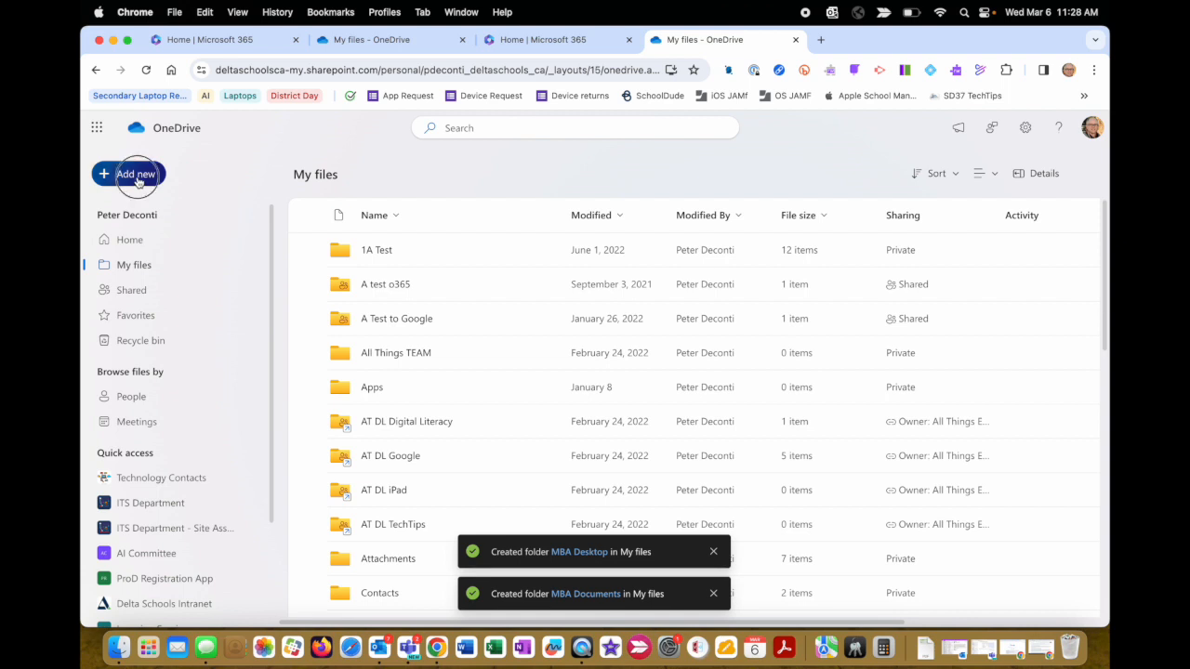
{"action": "left_click", "coordinate": [136, 175]}
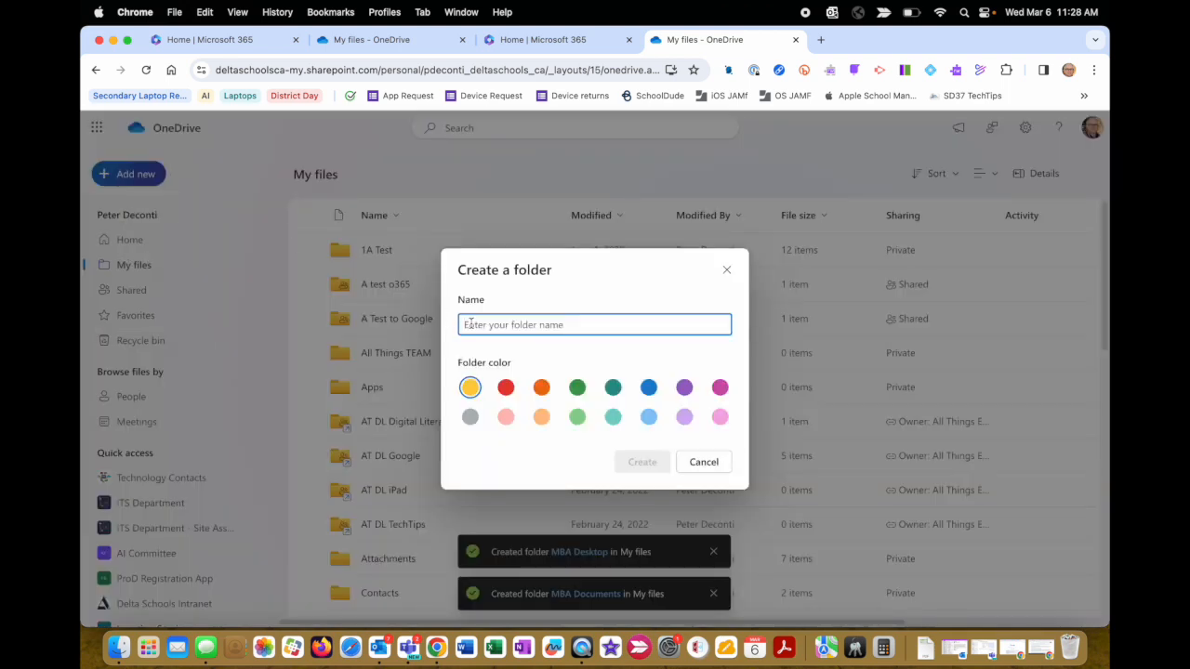
{"action": "type", "text": "M"}
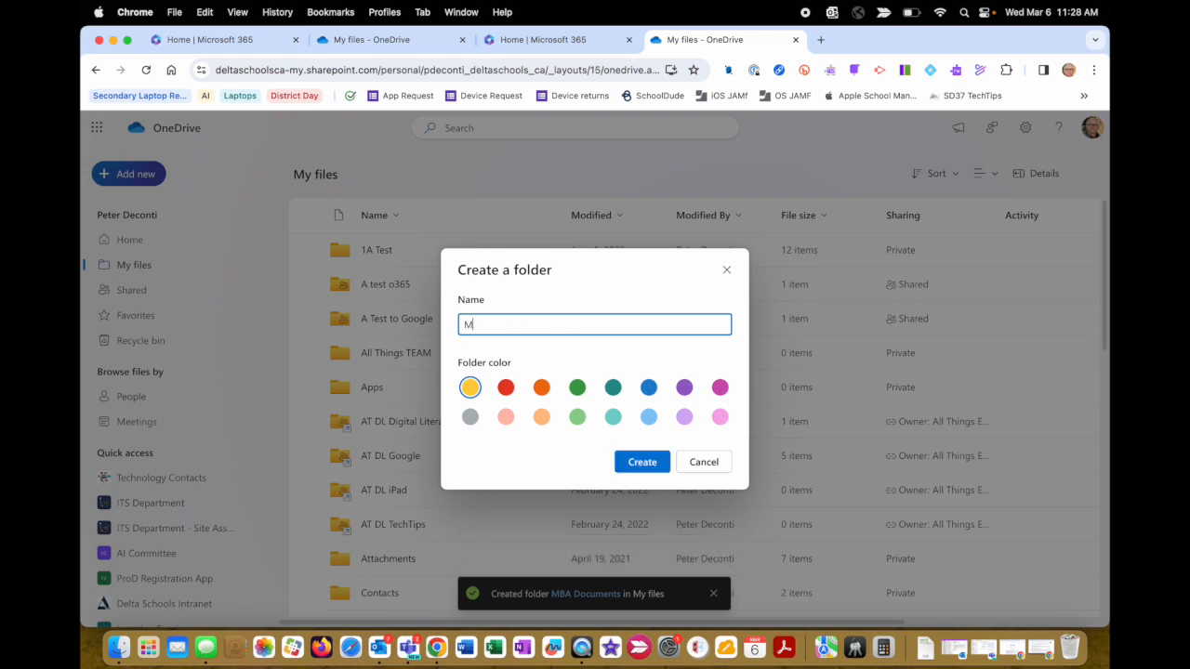
{"action": "type", "text": "BA Downlo"}
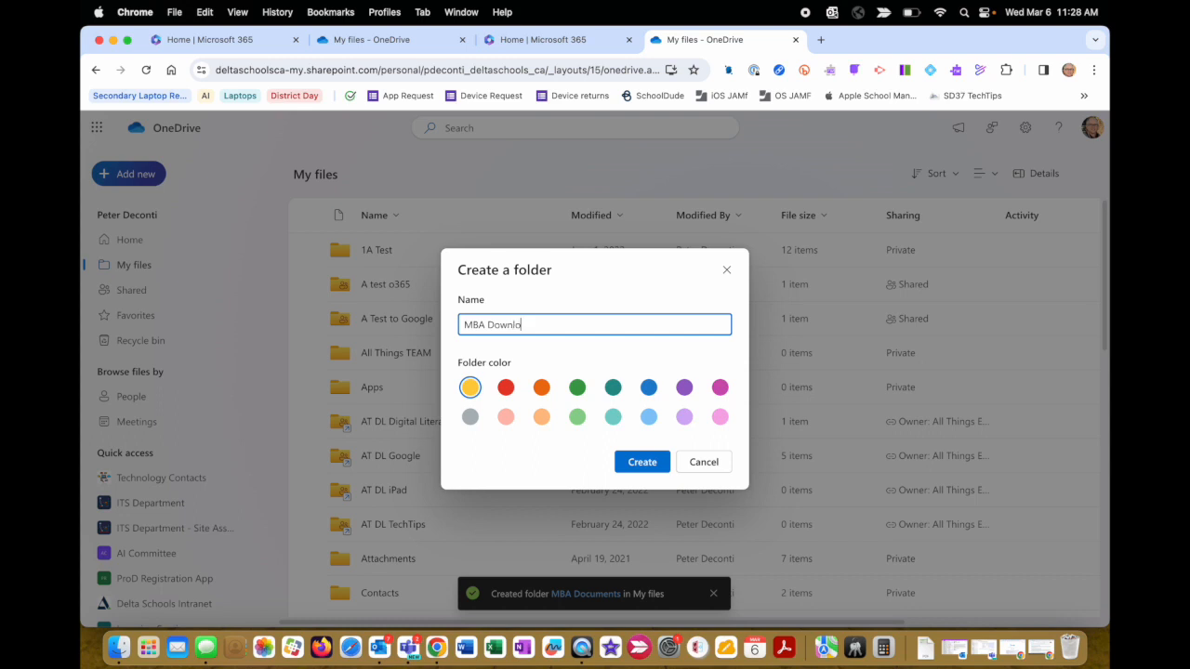
{"action": "type", "text": "ads"}
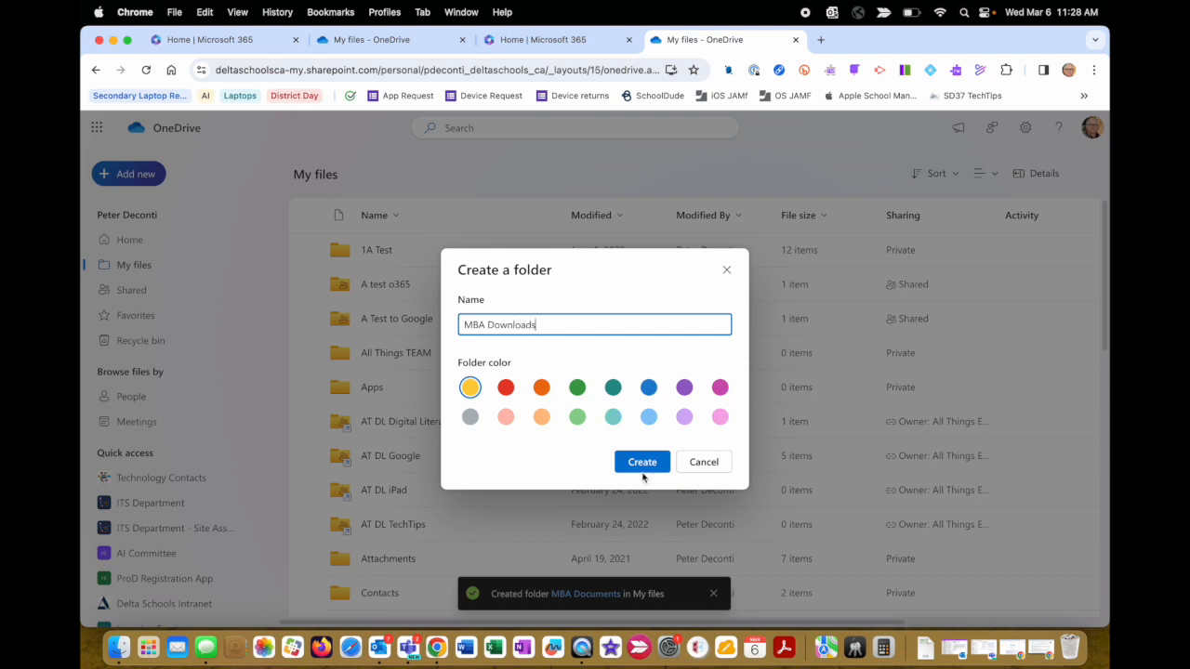
{"action": "left_click", "coordinate": [642, 461]}
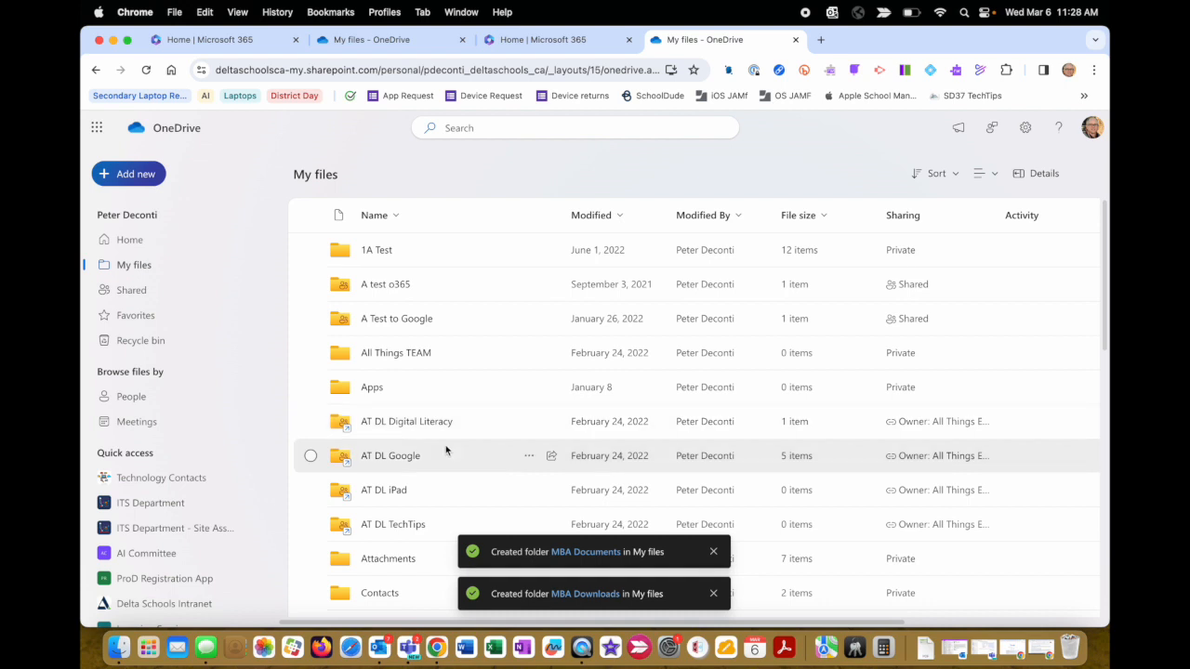
{"action": "scroll", "scroll_direction": "down", "scroll_amount": 3}
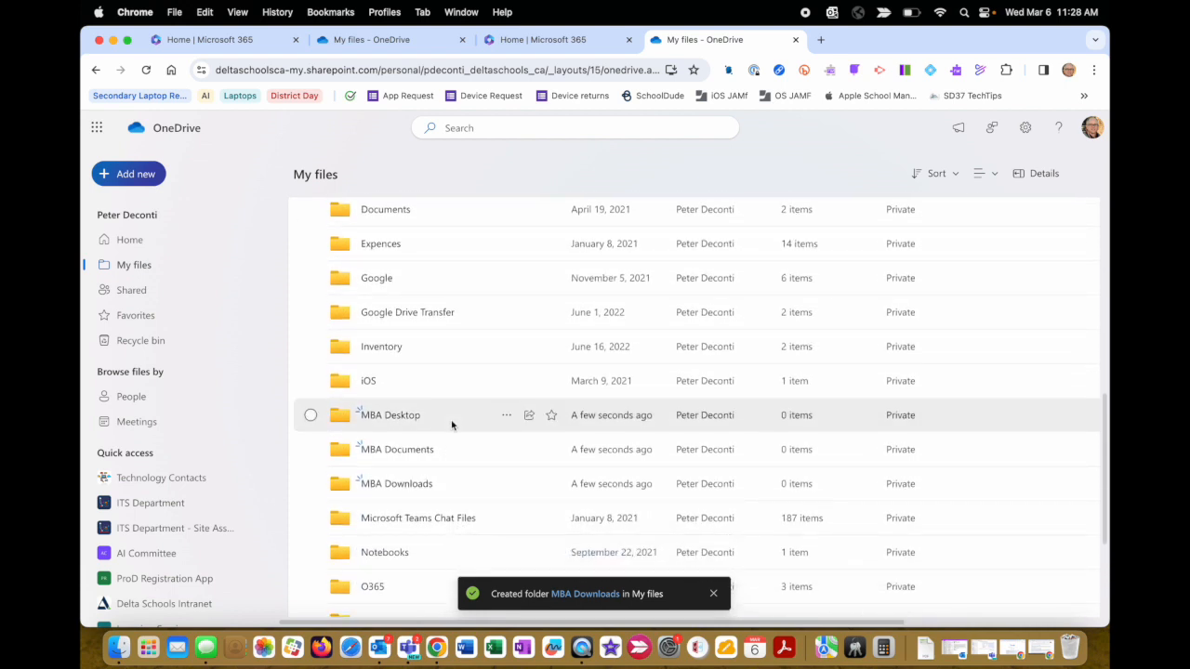
{"action": "mouse_move", "coordinate": [413, 417]}
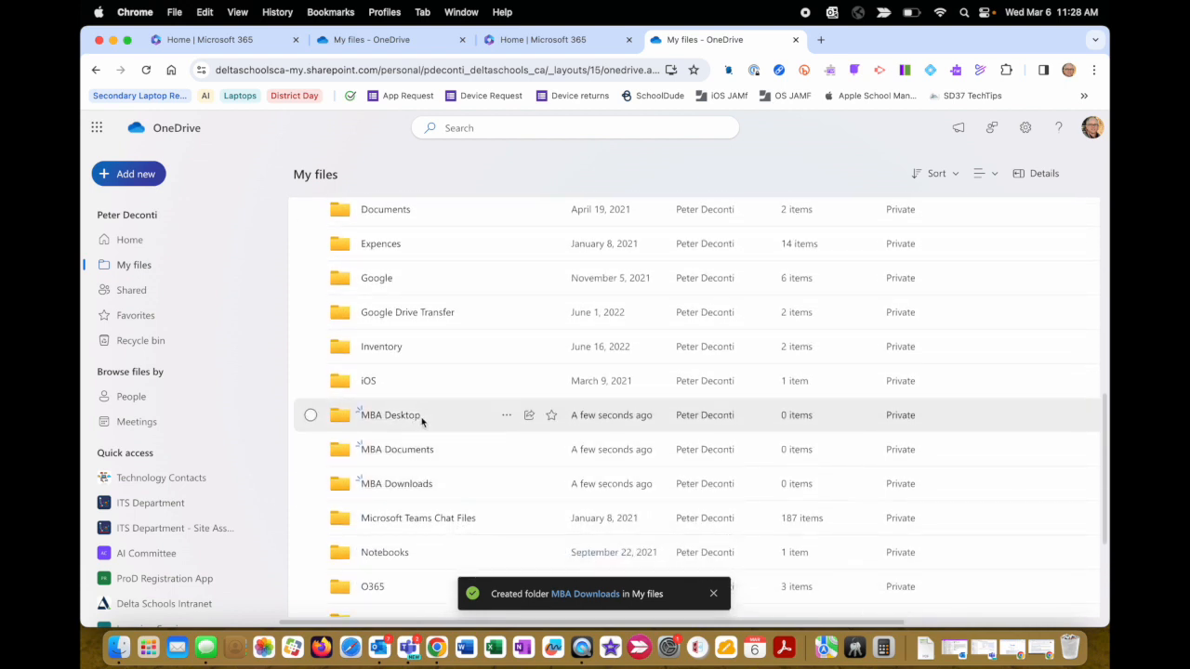
{"action": "mouse_move", "coordinate": [480, 450]}
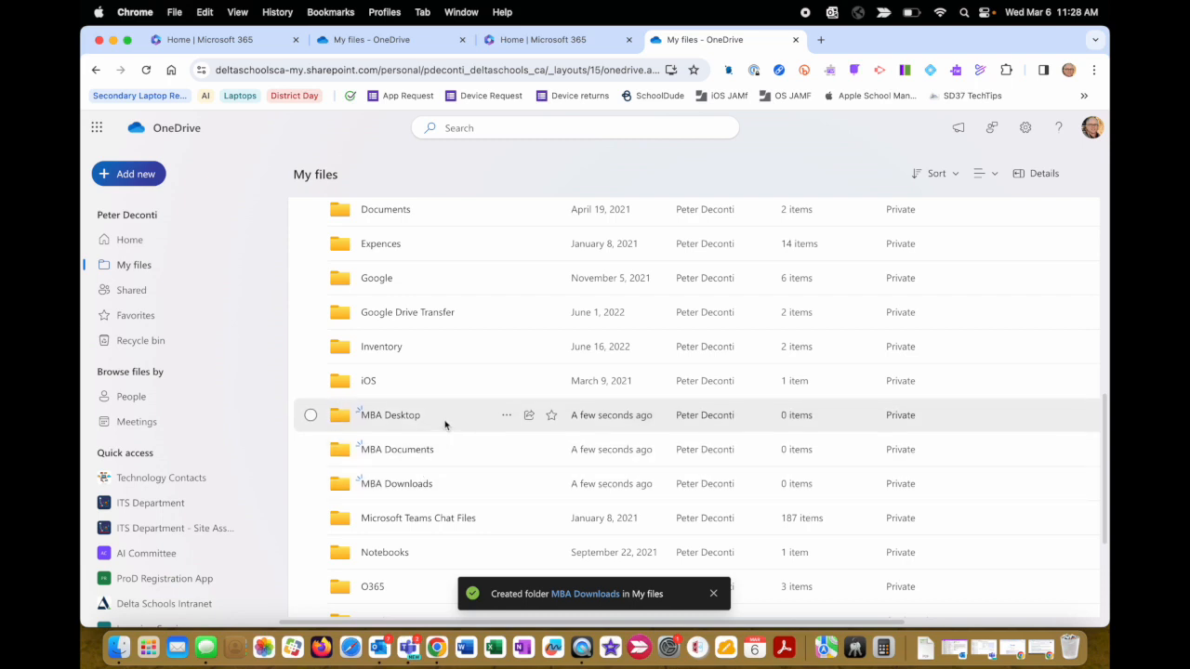
Open MBA Desktop in OneDrive and select the laptop's Desktop items in Finder for upload
{"action": "double_click", "coordinate": [387, 416]}
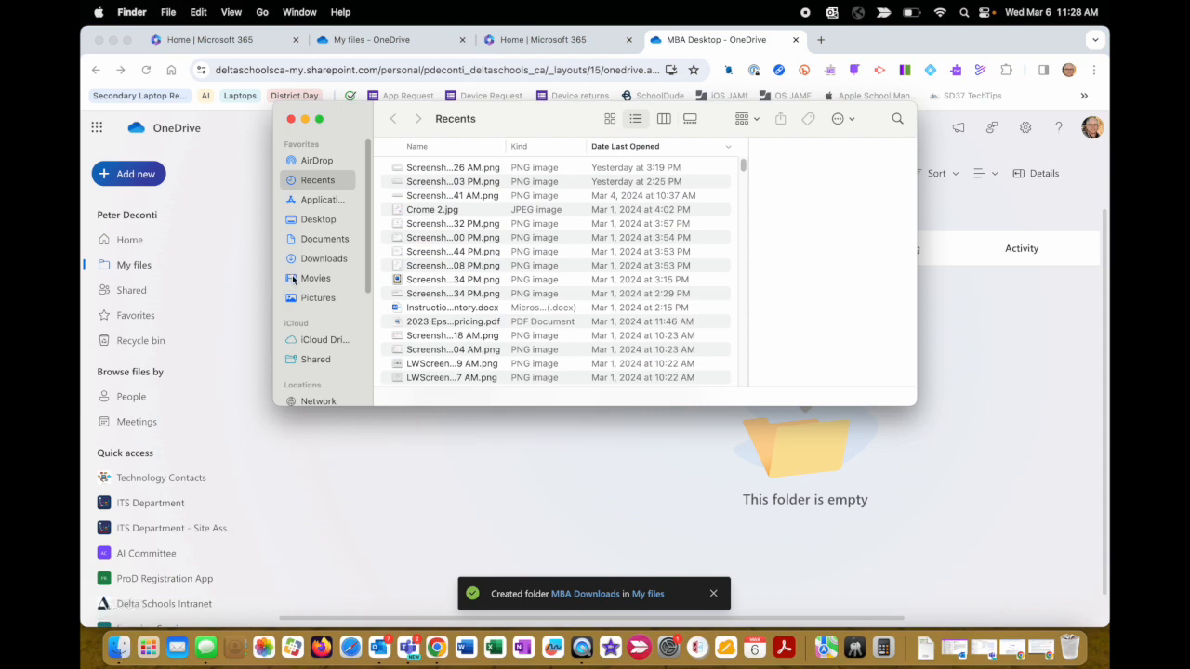
{"action": "left_click", "coordinate": [318, 219]}
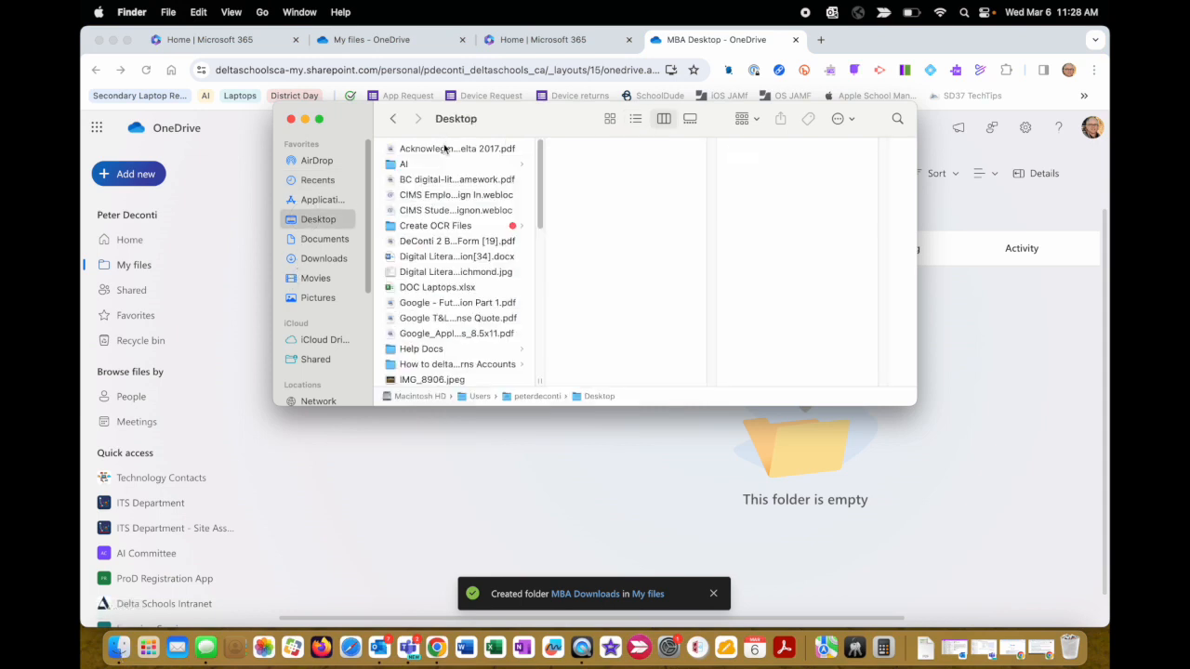
{"action": "left_click", "coordinate": [454, 148]}
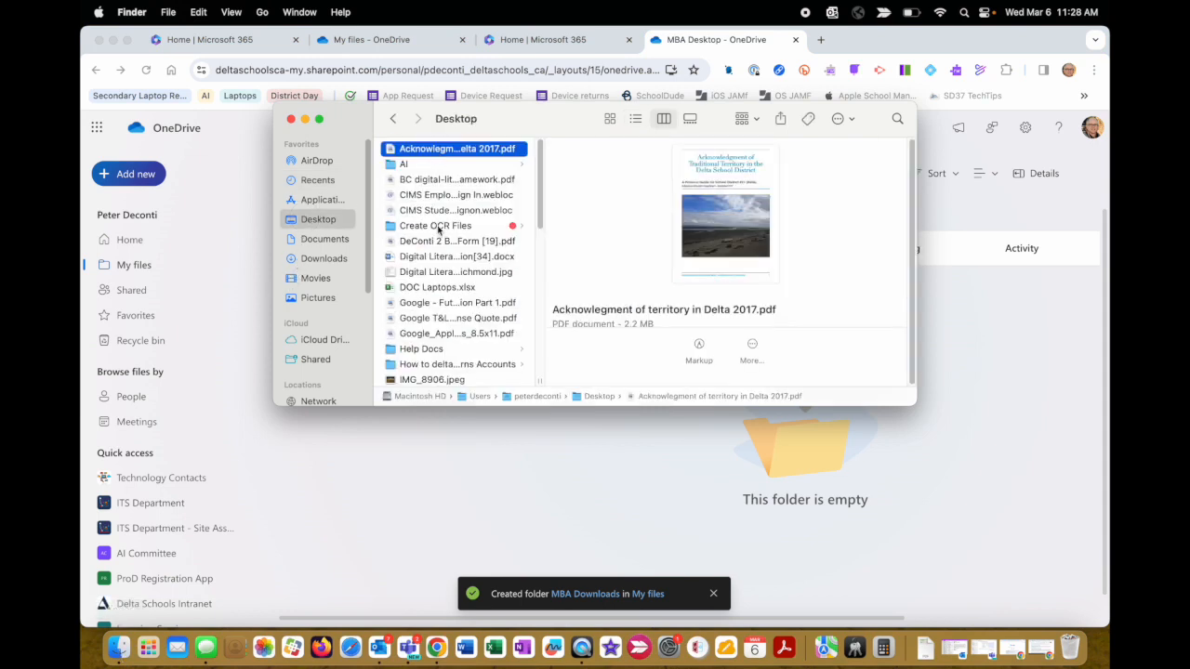
{"action": "scroll", "scroll_direction": "down", "scroll_amount": 3}
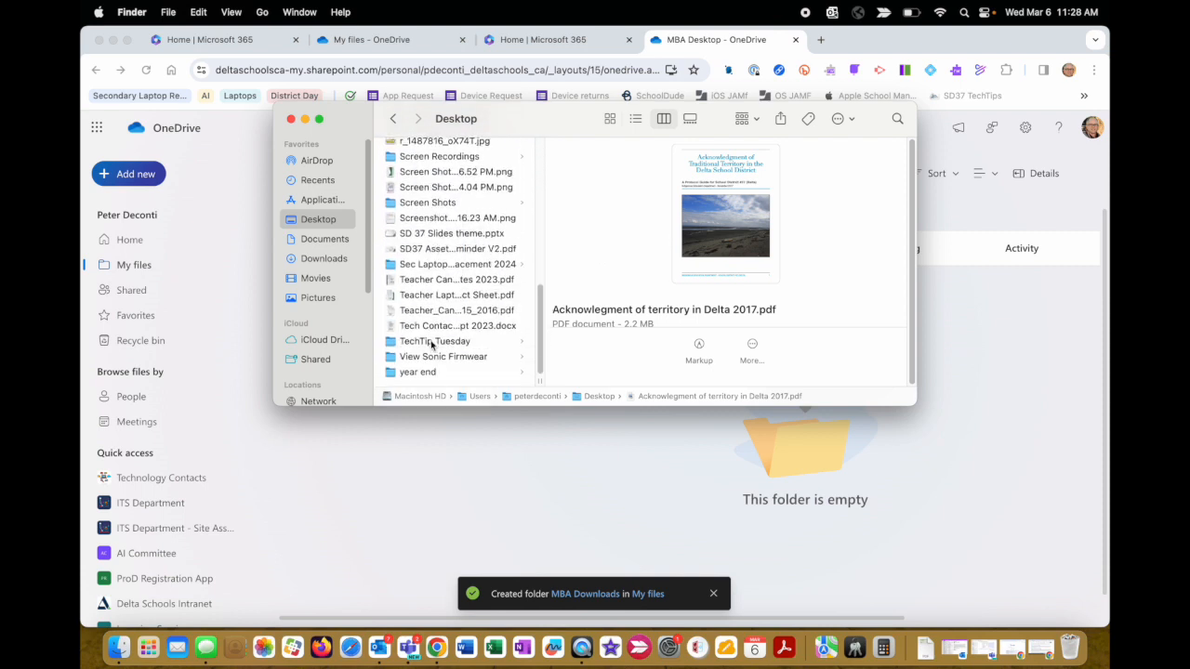
{"action": "mouse_move", "coordinate": [418, 372]}
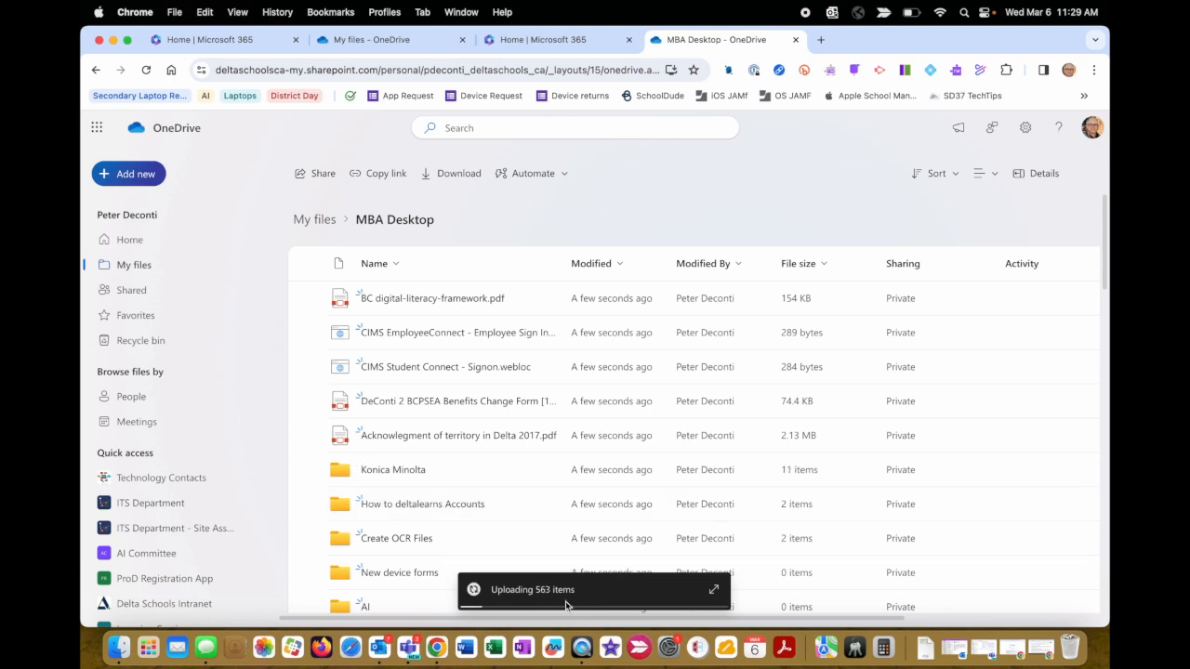
{"action": "mouse_move", "coordinate": [602, 593]}
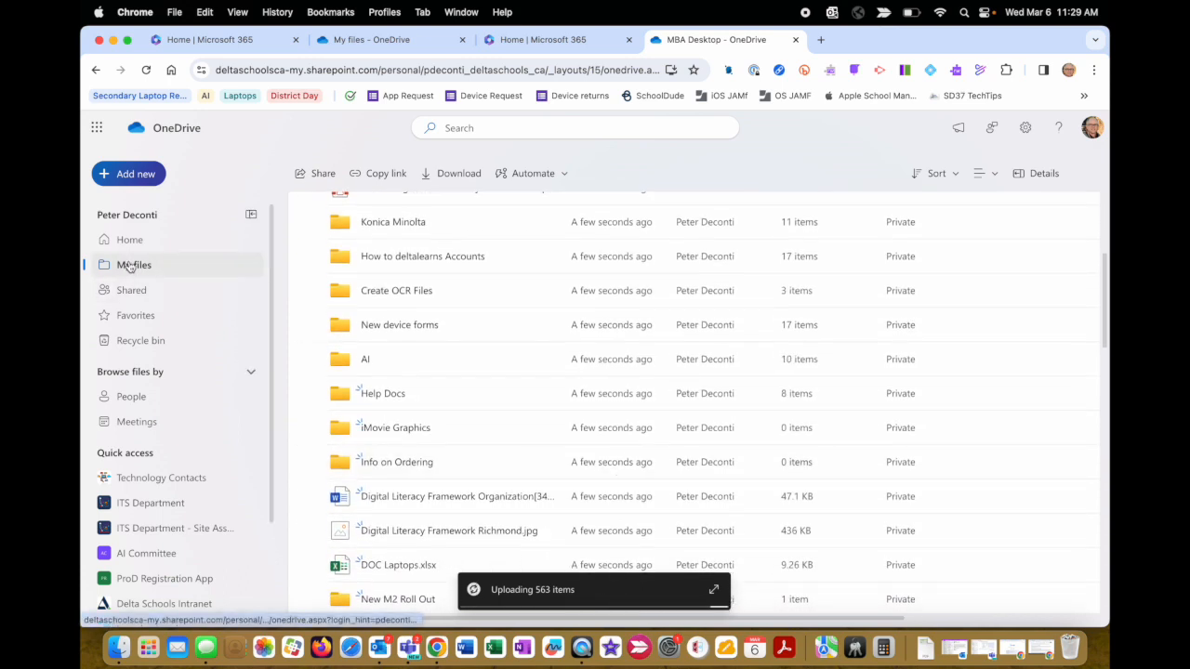
Return to My files, open MBA Documents, and select the laptop's Documents items in Finder
{"action": "left_click", "coordinate": [134, 264]}
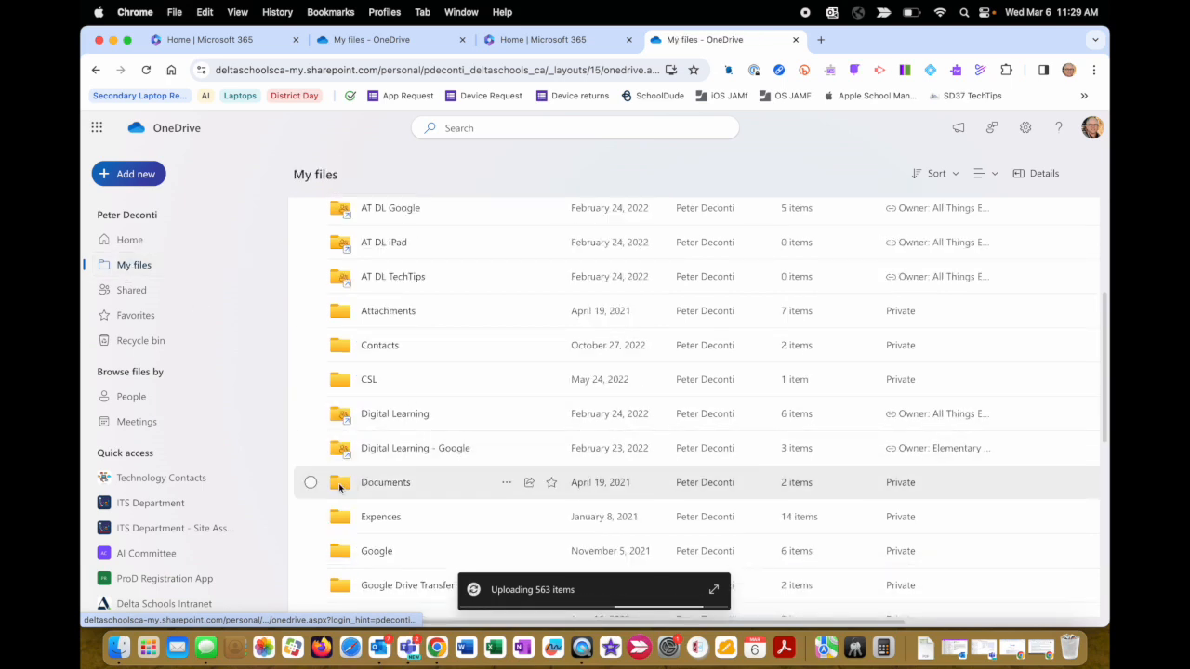
{"action": "scroll", "scroll_direction": "down", "scroll_amount": 3}
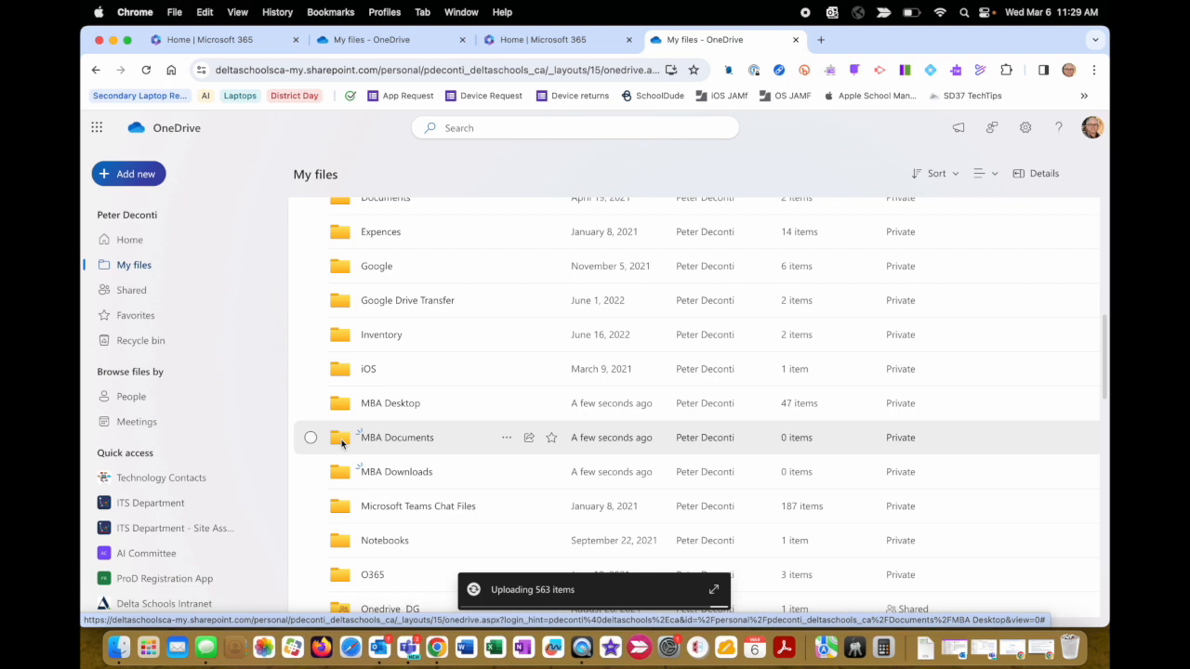
{"action": "double_click", "coordinate": [394, 439]}
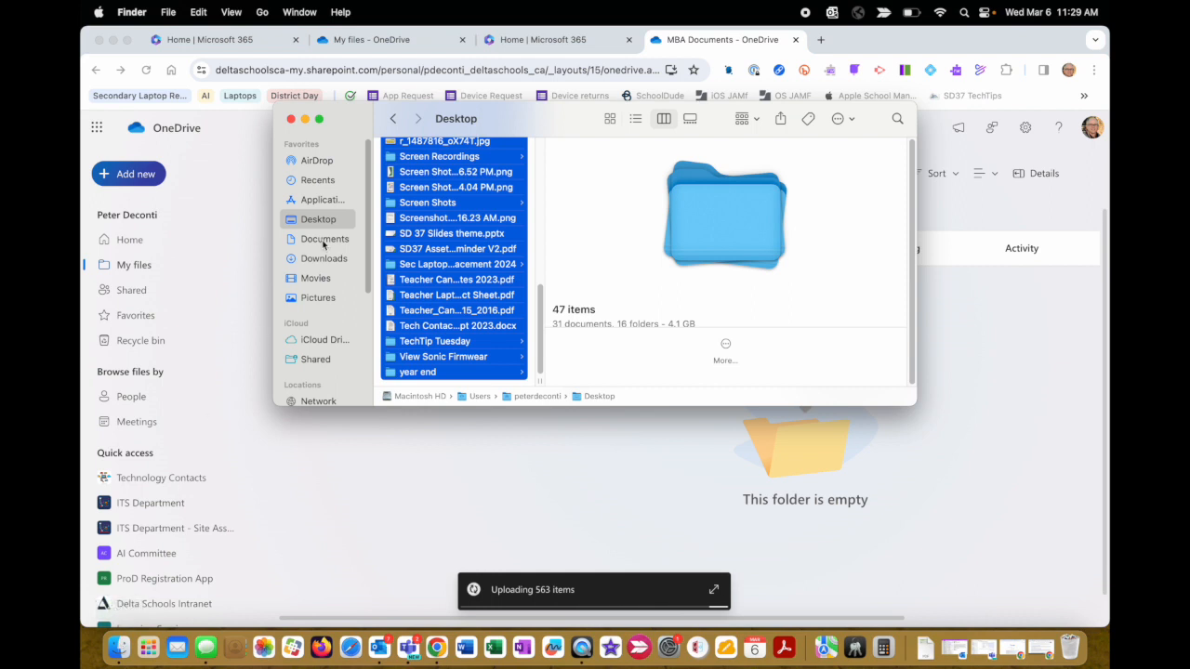
{"action": "left_click", "coordinate": [324, 239]}
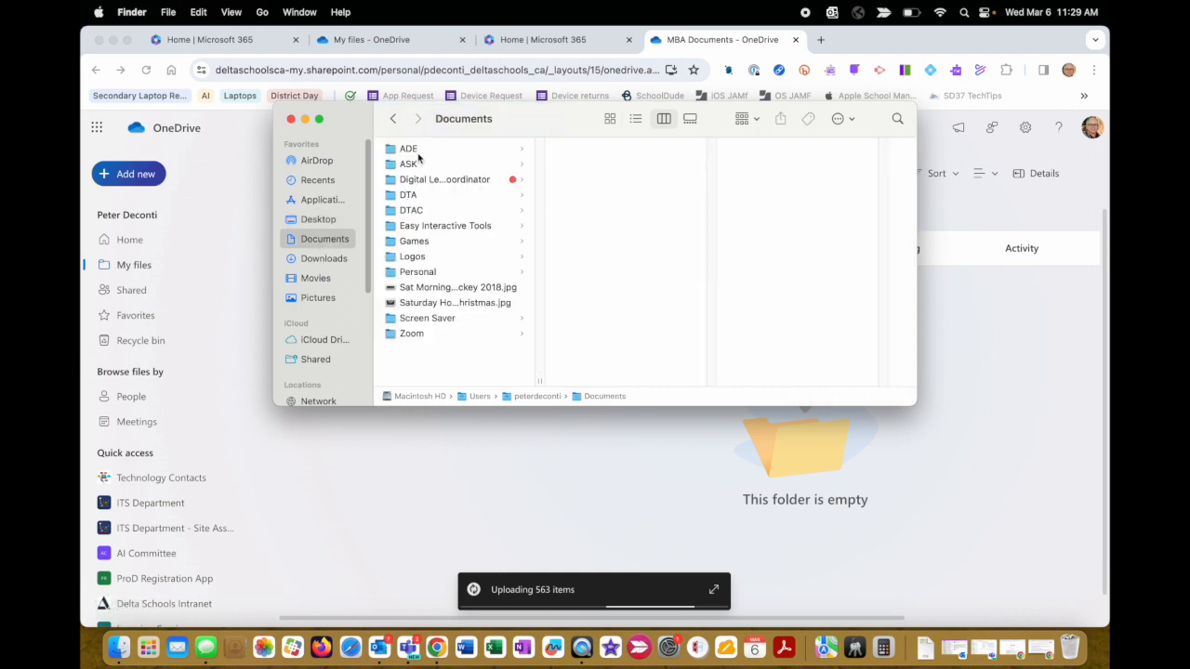
{"action": "left_click", "coordinate": [409, 149]}
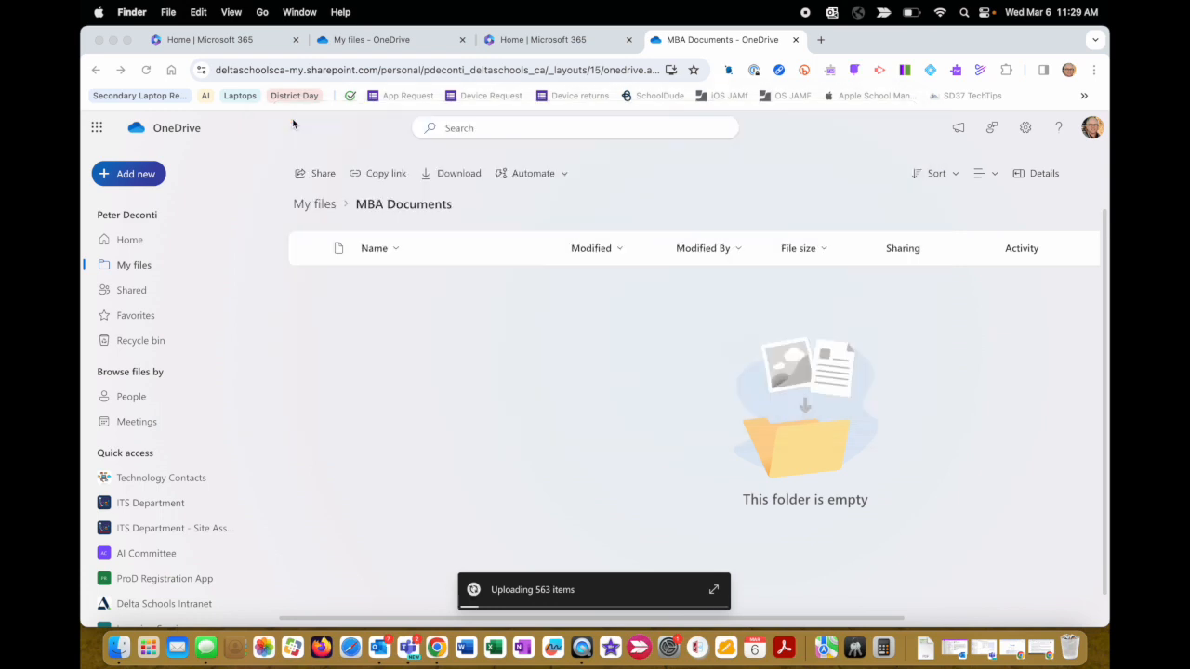
{"action": "mouse_move", "coordinate": [498, 427]}
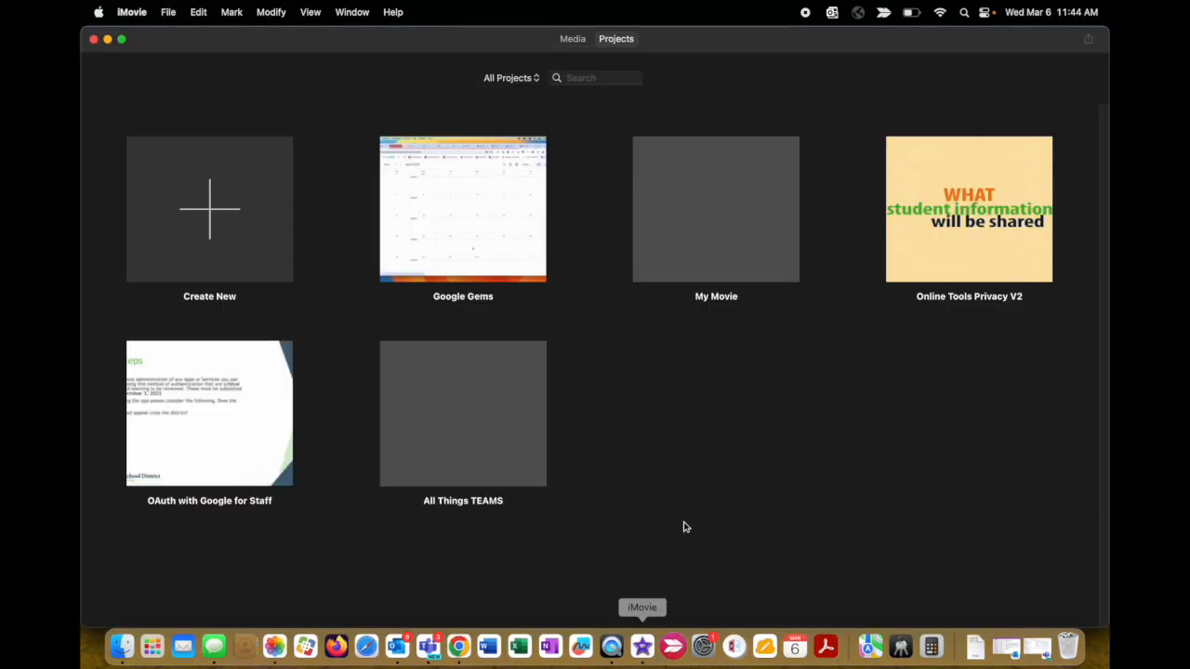
{"action": "mouse_move", "coordinate": [735, 474]}
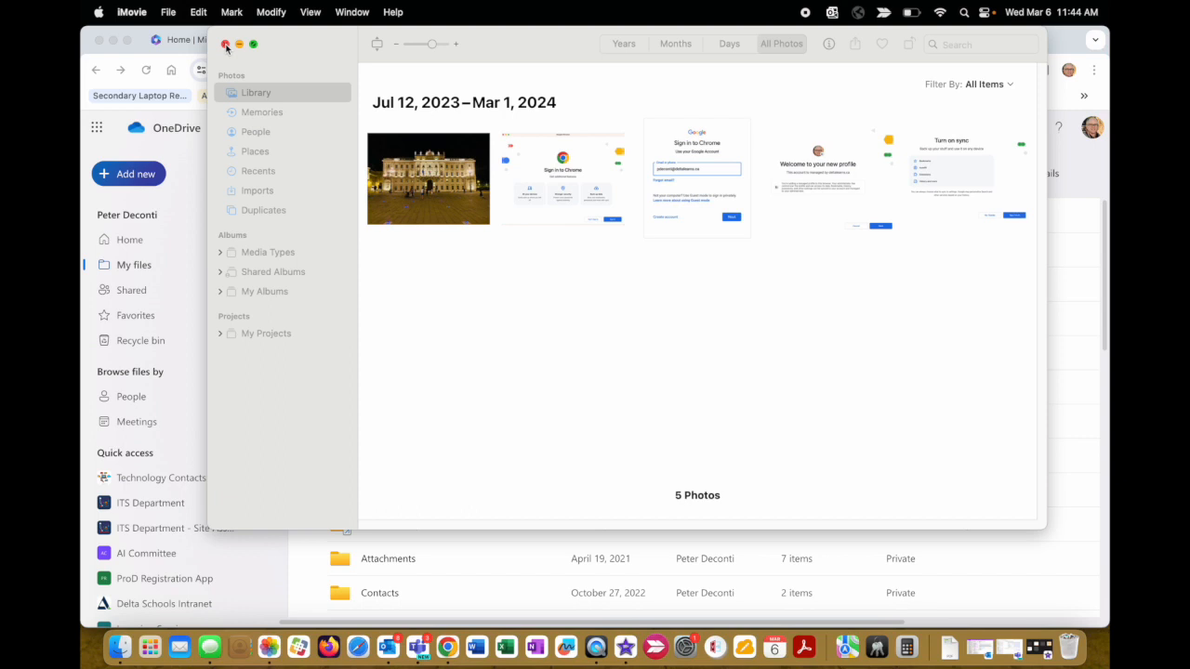
Close the Photos window and open the empty MBA Photos folder in My files
{"action": "left_click", "coordinate": [224, 45]}
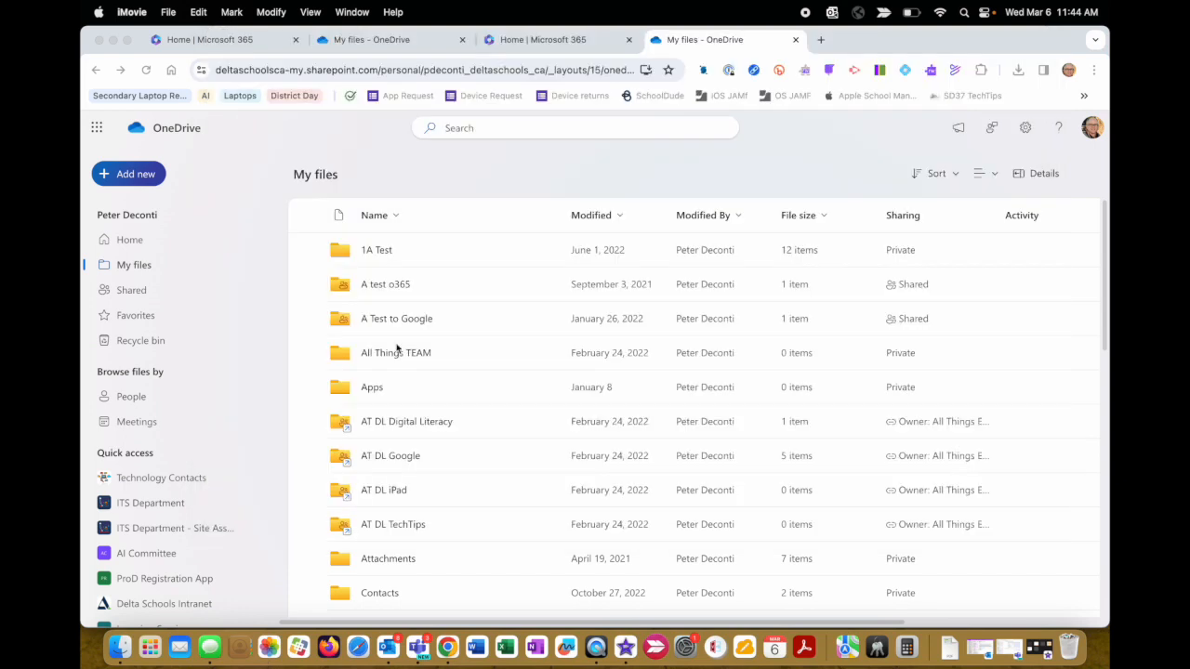
{"action": "scroll", "scroll_direction": "down", "scroll_amount": 3}
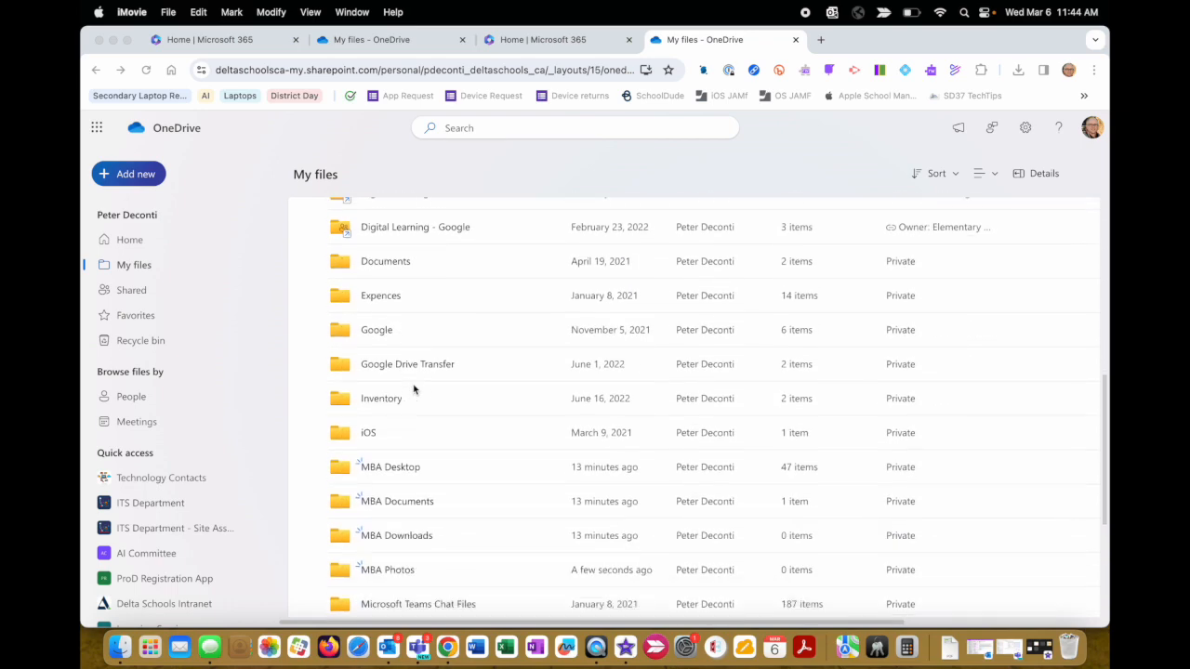
{"action": "scroll", "scroll_direction": "down", "scroll_amount": 3}
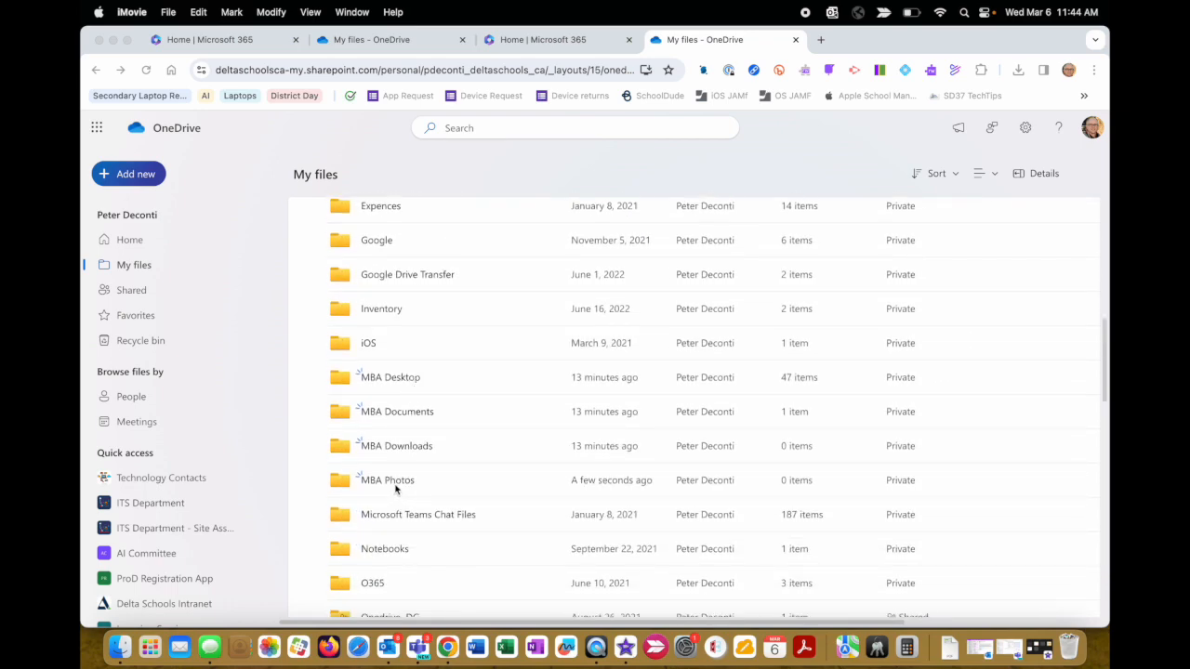
{"action": "double_click", "coordinate": [386, 480]}
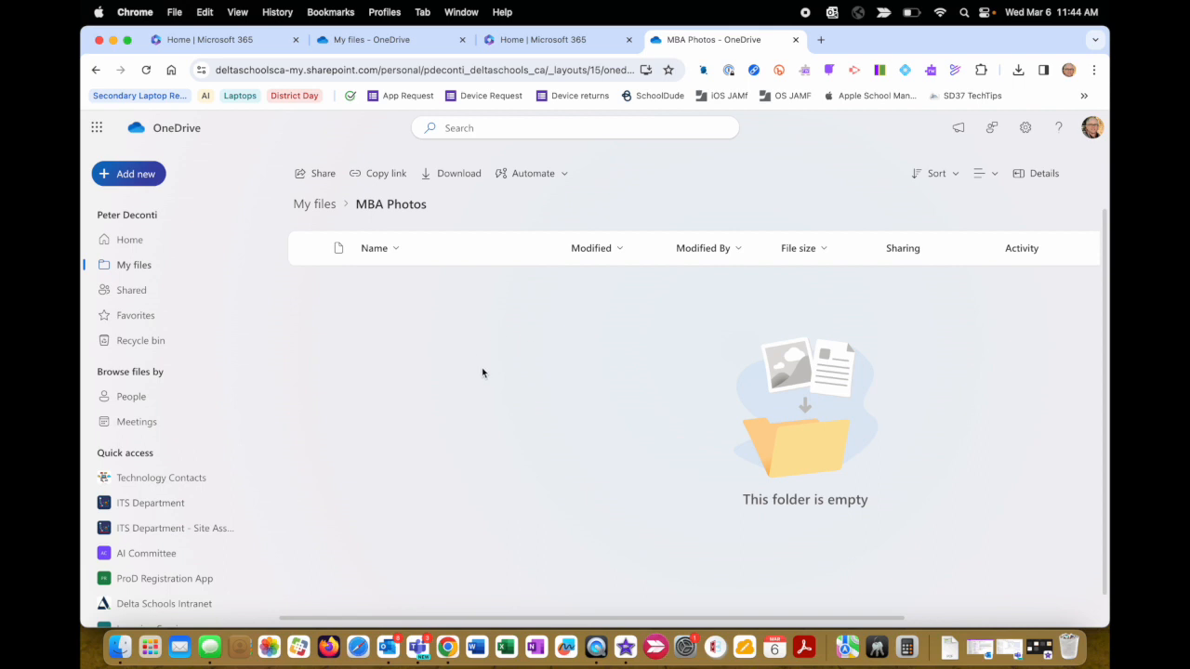
{"action": "mouse_move", "coordinate": [117, 650]}
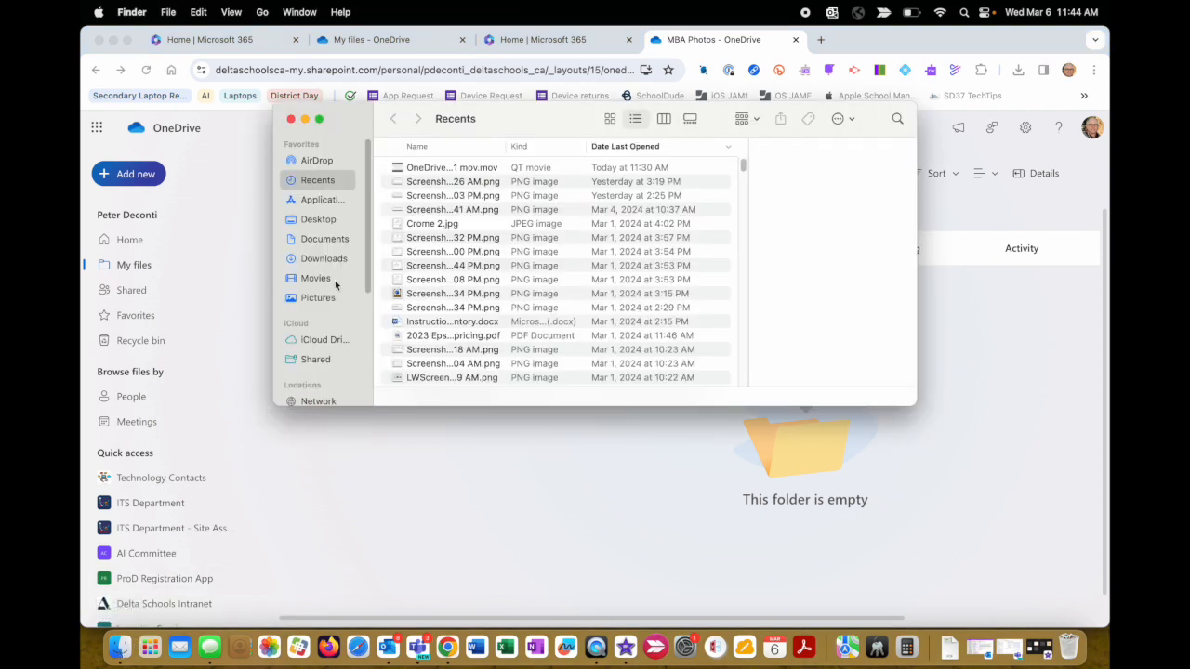
Upload TEST2.photoslibrary from Pictures into MBA Photos, then show the Movies folder
{"action": "left_click", "coordinate": [318, 298]}
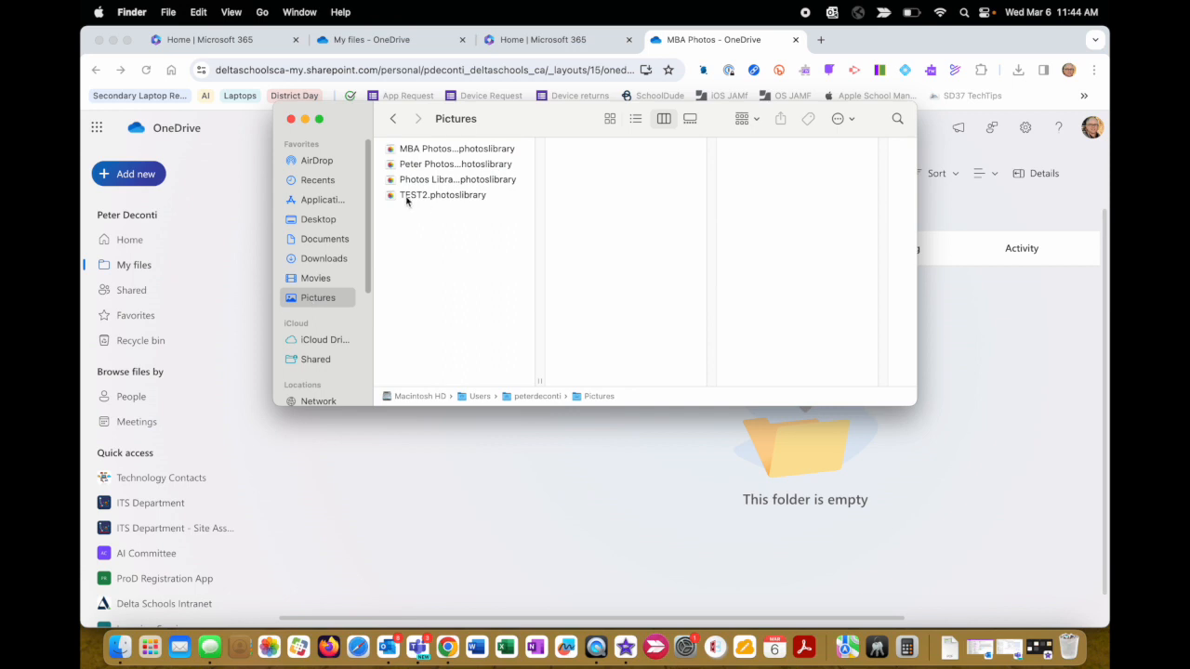
{"action": "left_click", "coordinate": [443, 196]}
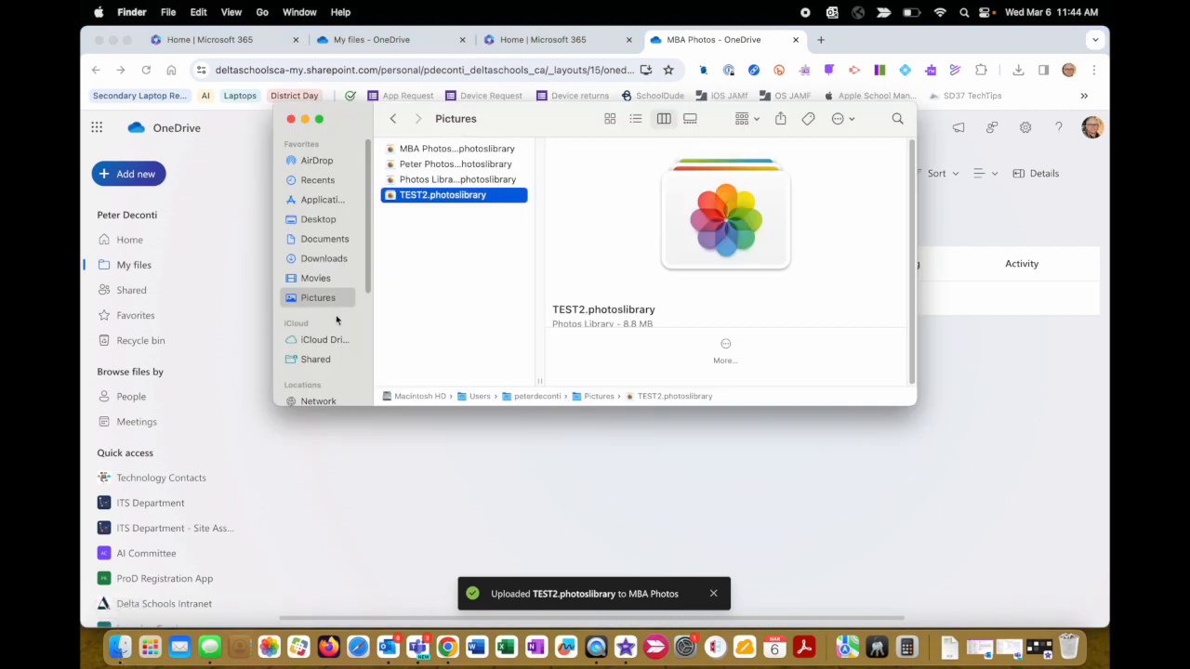
{"action": "left_click", "coordinate": [314, 277]}
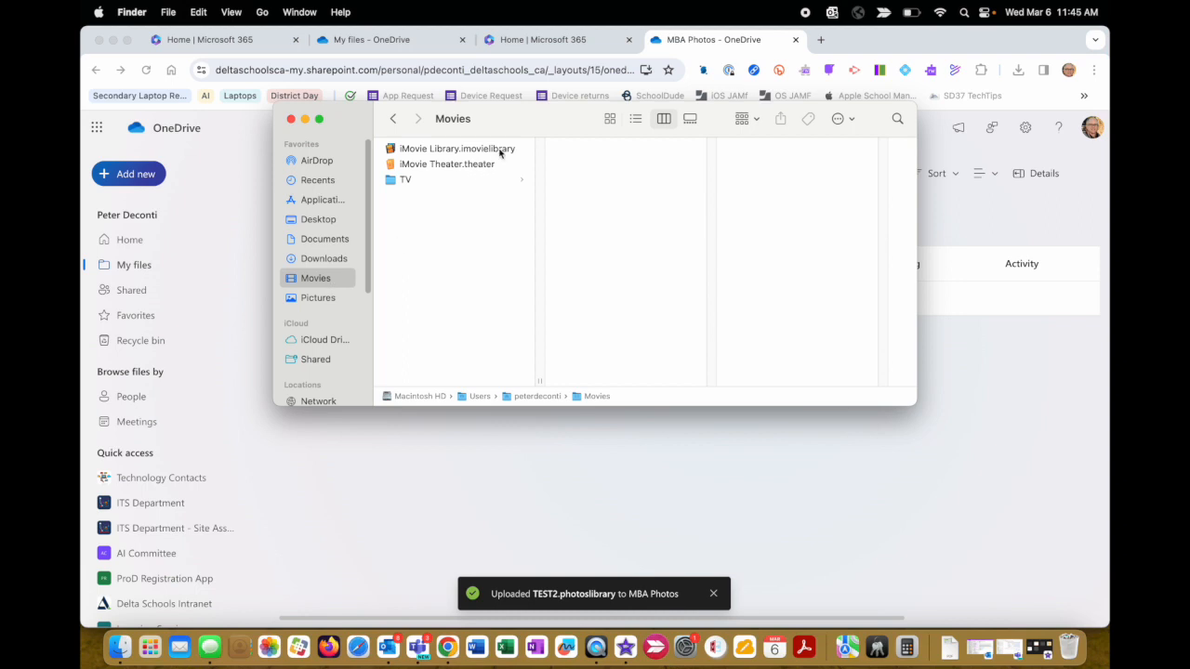
Select iMovie Library and iMovie Theater in Movies, then close the Finder window
{"action": "left_click", "coordinate": [454, 148]}
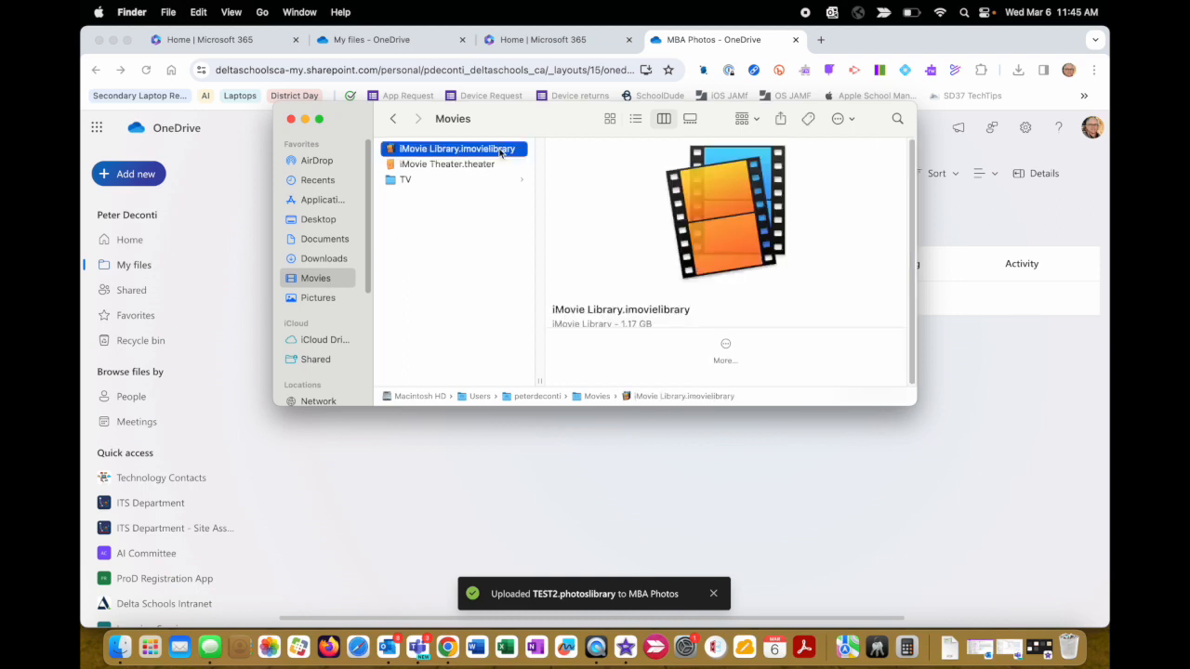
{"action": "key", "text": "cmd+a"}
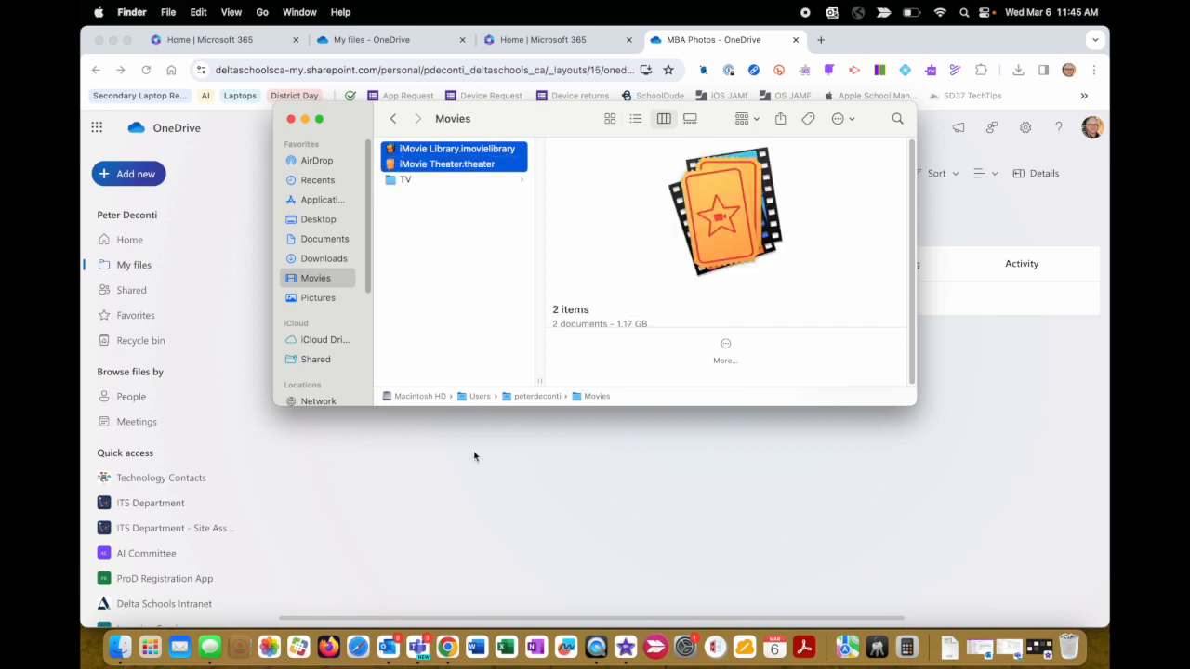
{"action": "mouse_move", "coordinate": [307, 134]}
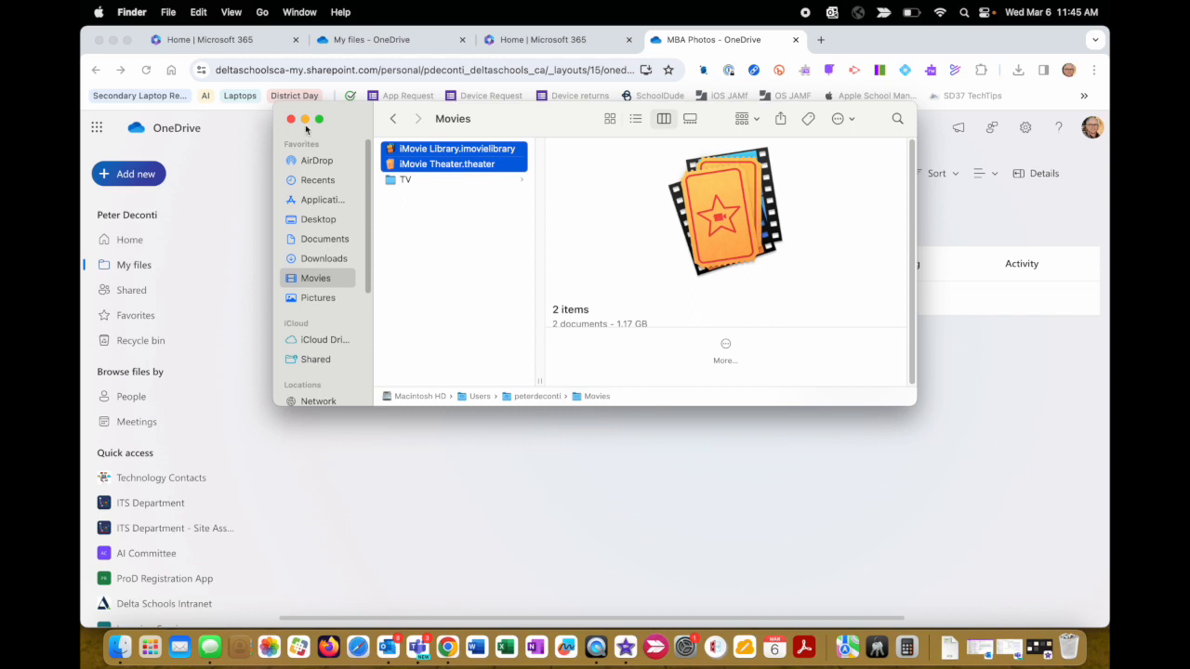
{"action": "left_click", "coordinate": [290, 119]}
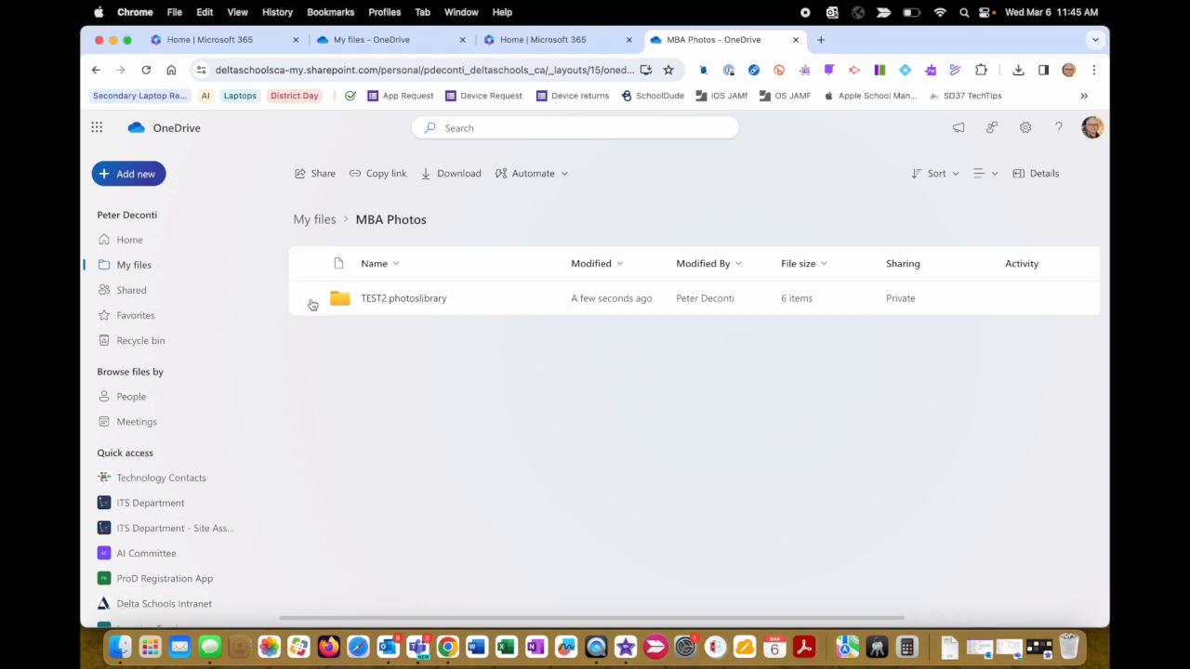
Mark the TEST2.photoslibrary folder as selected so its file actions become available
{"action": "left_click", "coordinate": [311, 297]}
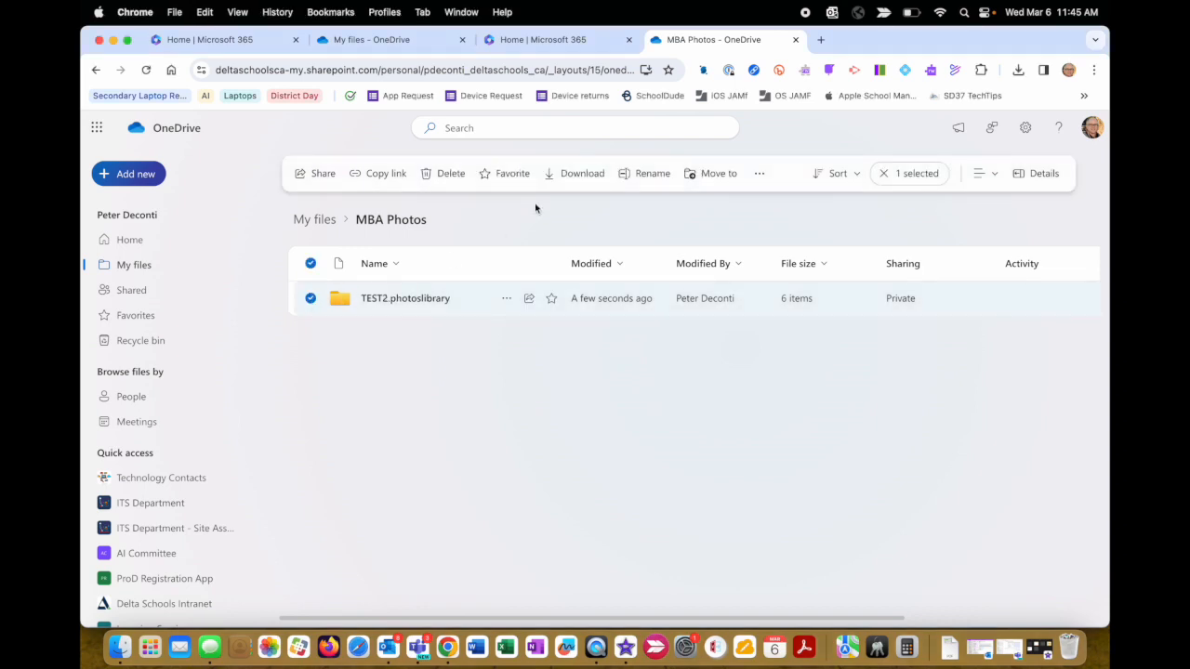
{"action": "mouse_move", "coordinate": [413, 579]}
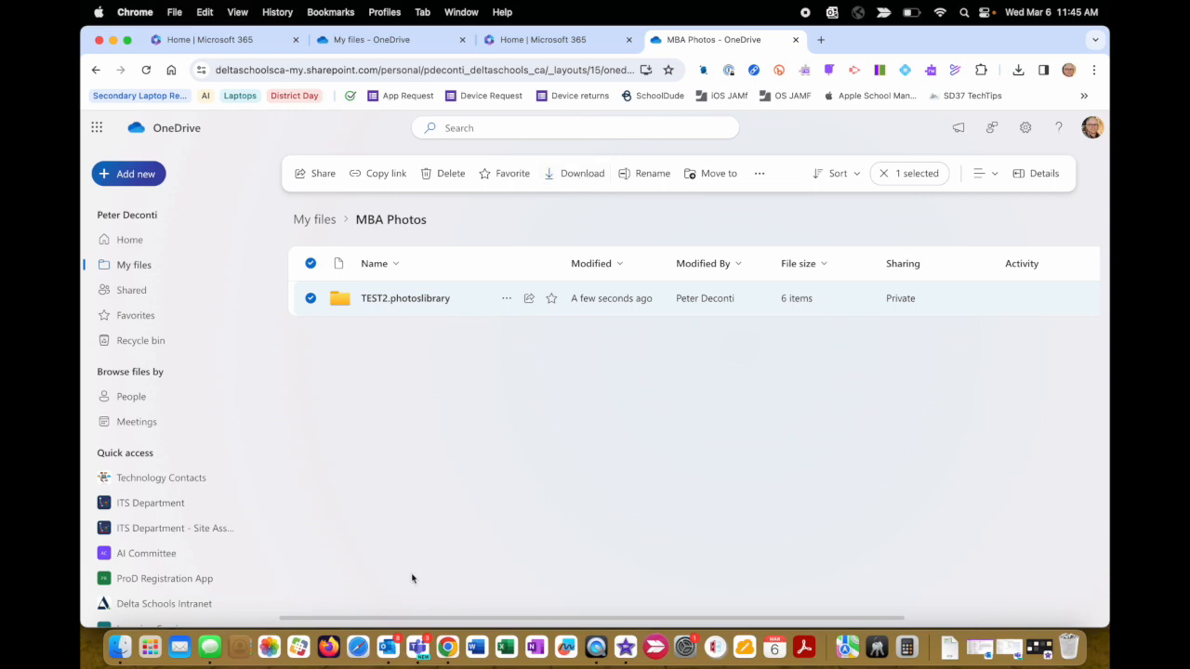